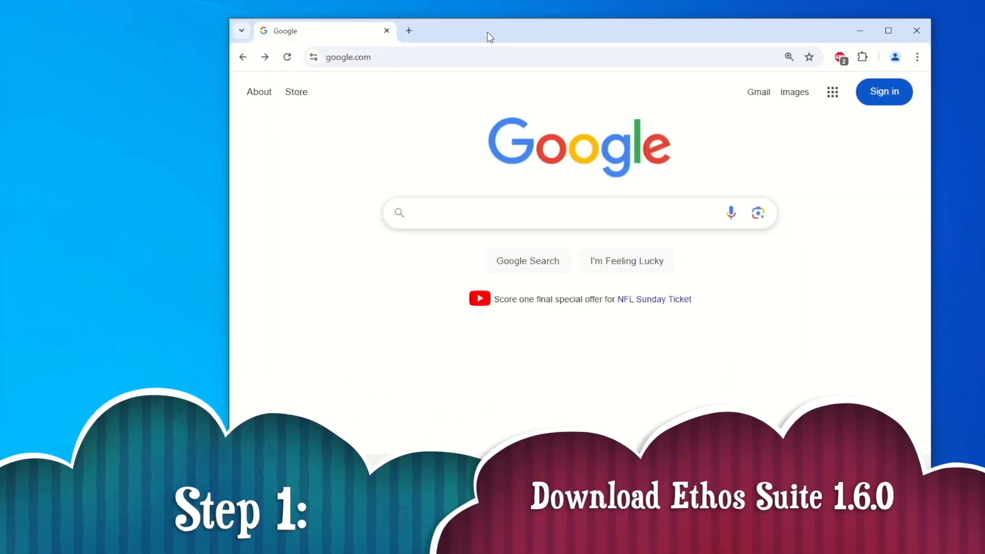
- Search Google for 'frsky ethos' and open the FrSky Ethos - FrSky RC result
click(566, 213)
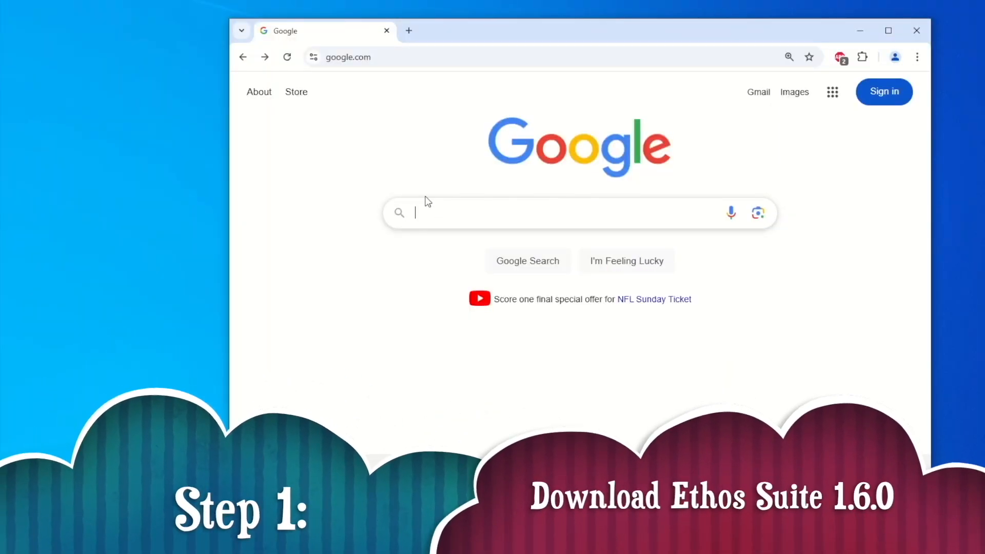
click(566, 212)
text(frsky ethos)
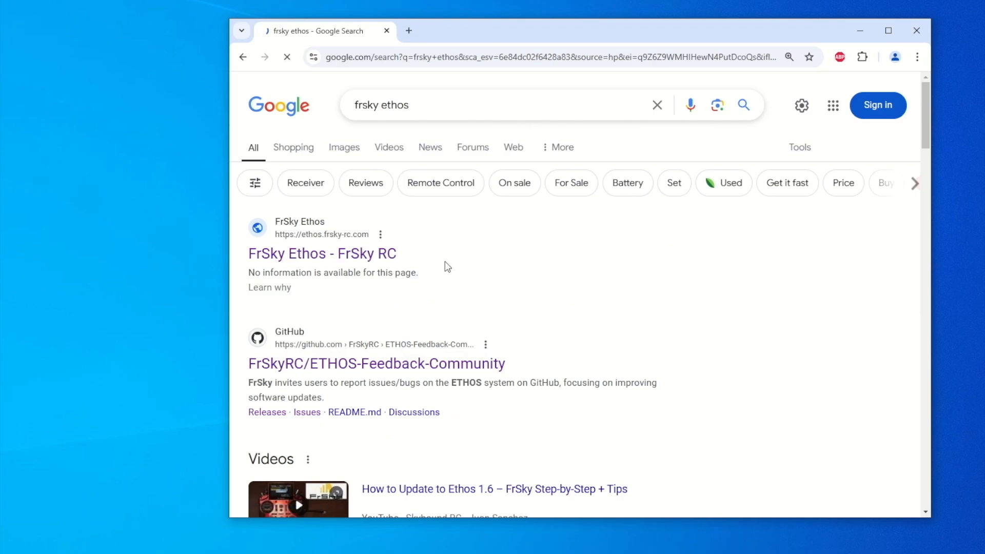
click(322, 253)
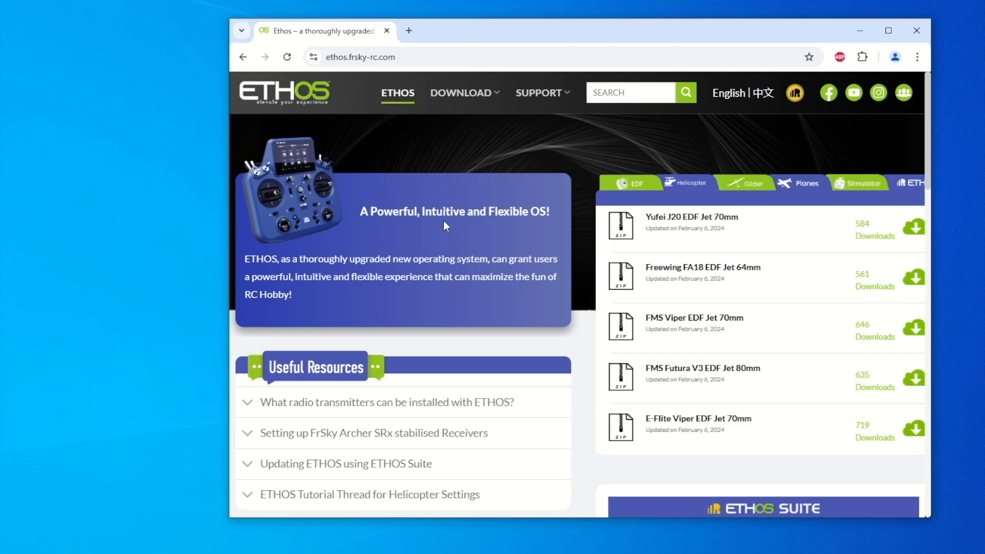
mouse_move(470, 270)
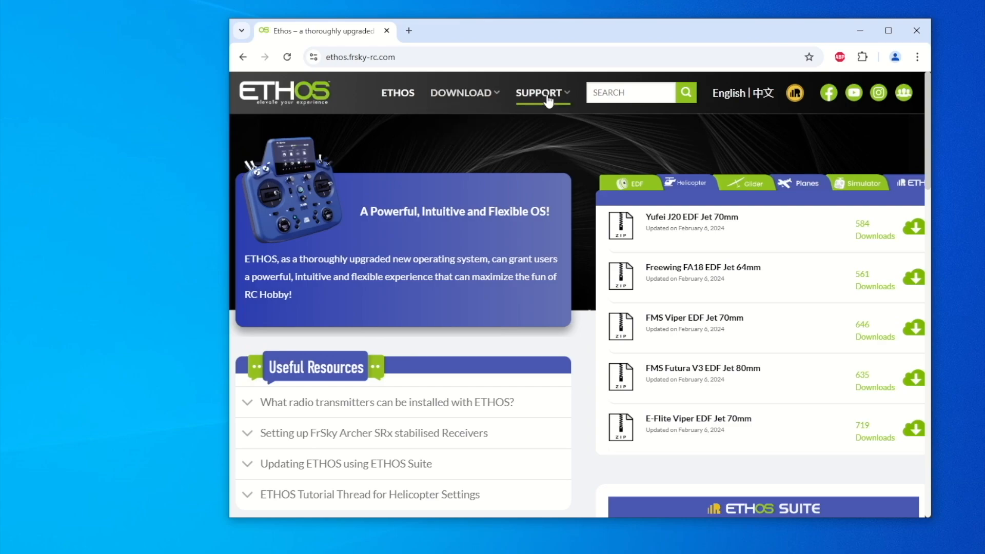
- Go from the Ethos Support menu to the FrSky GitHub repository
click(538, 93)
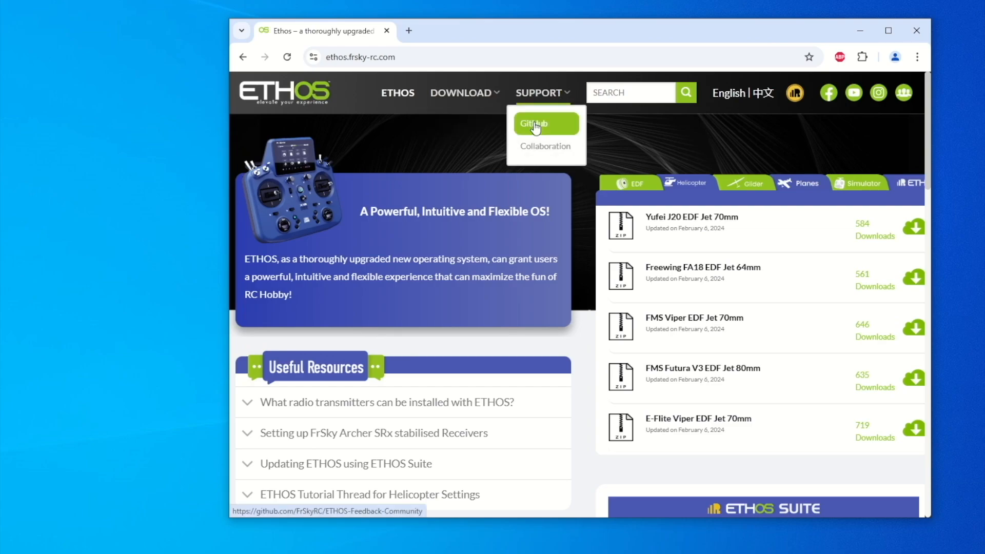
click(532, 123)
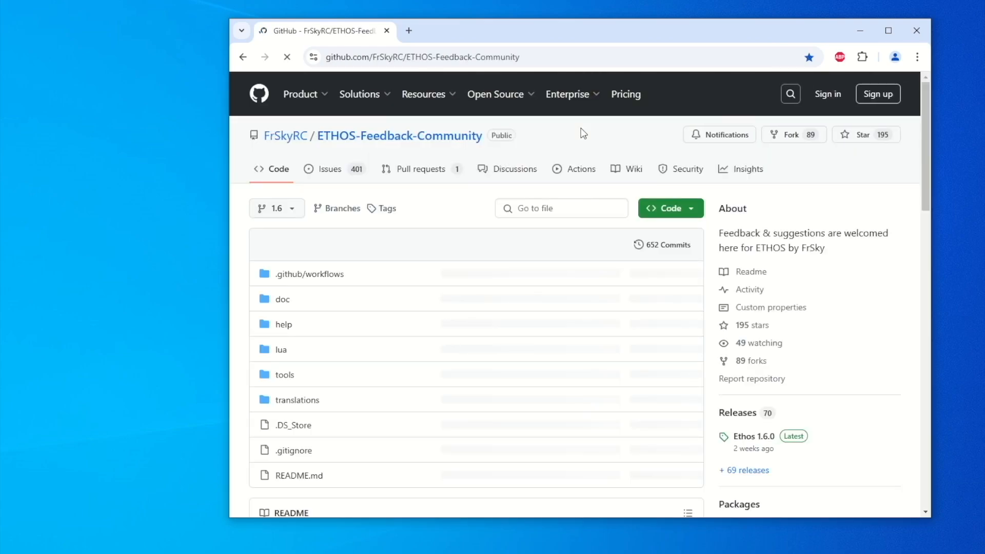
click(301, 94)
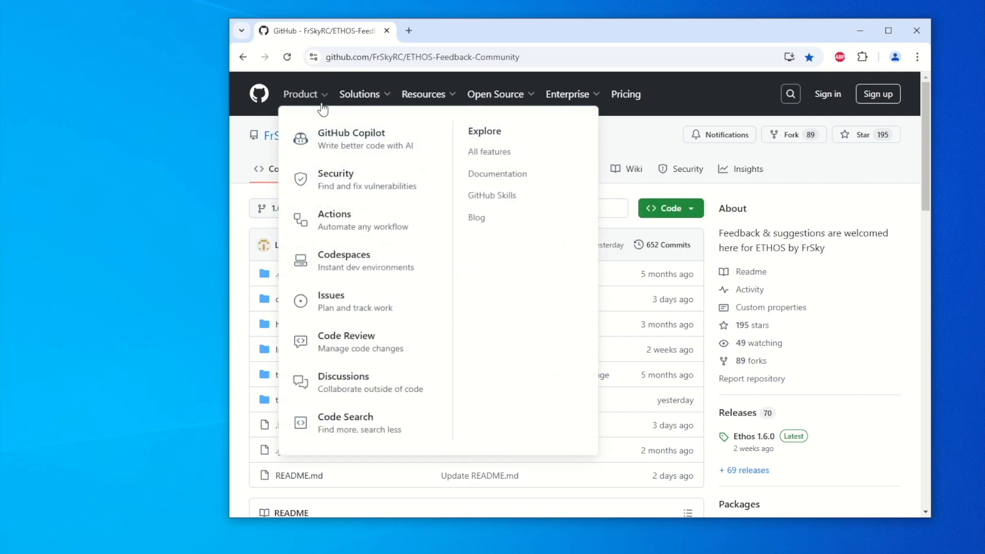
click(269, 173)
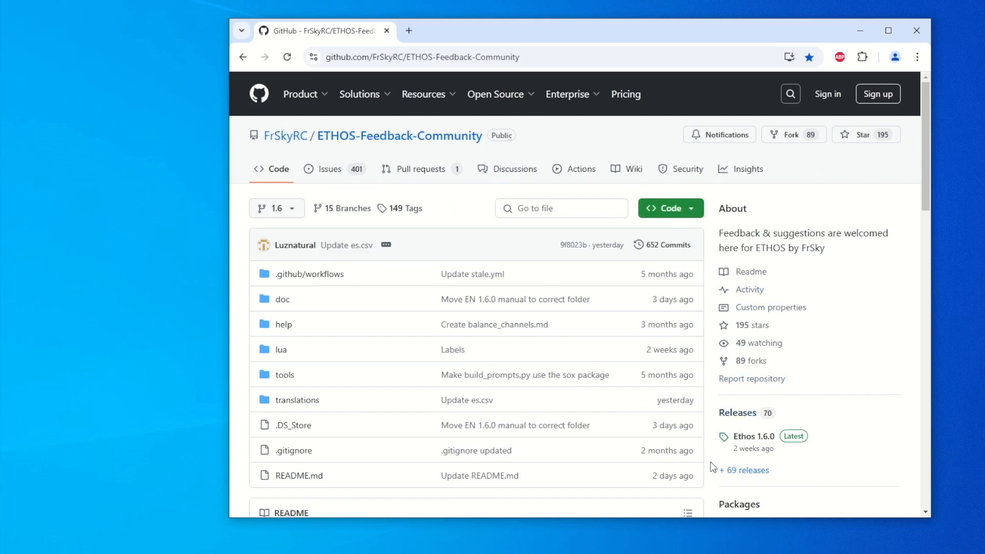
mouse_move(745, 470)
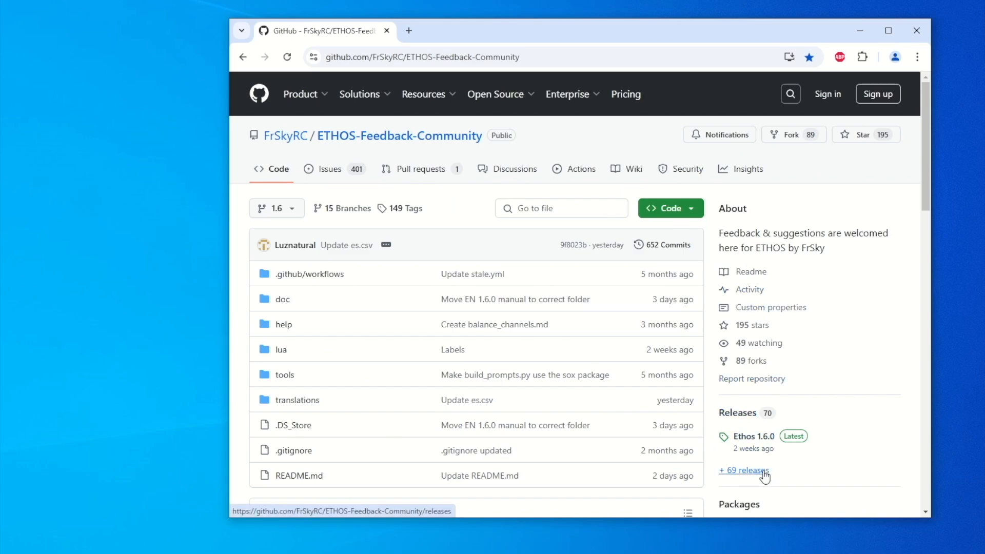
- Open all releases and expand the Ethos Suite 1.6.0 assets
click(743, 470)
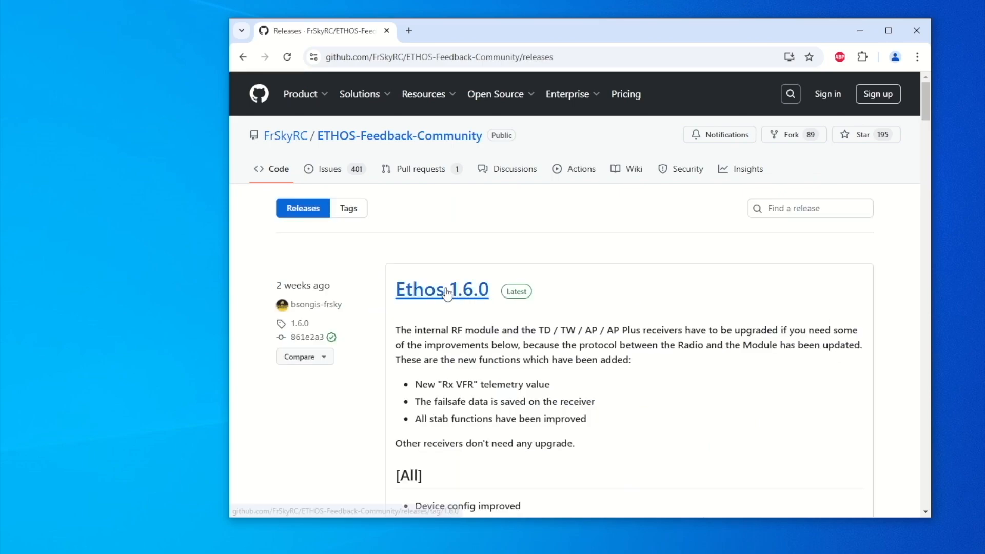
scroll(down, 3)
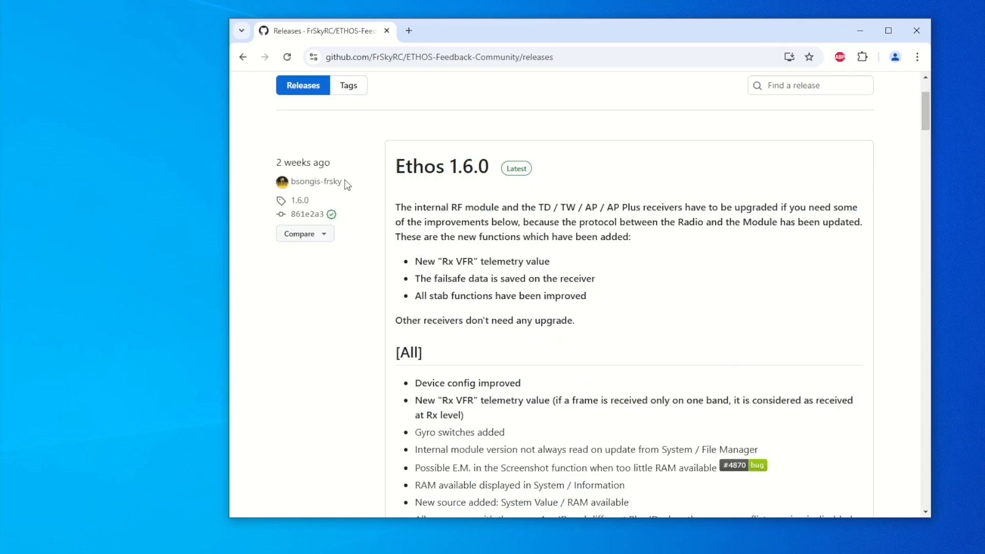
scroll(down, 3)
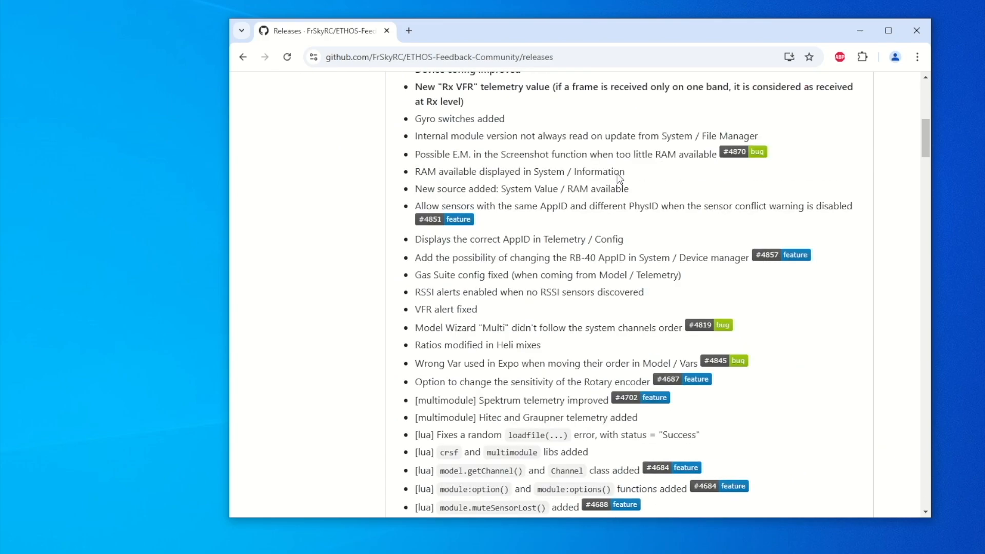
scroll(down, 3)
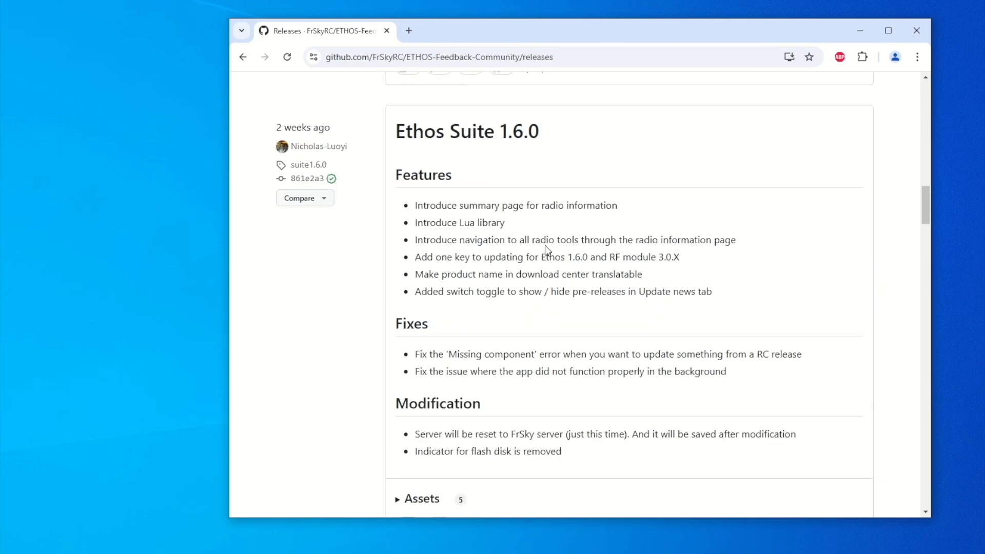
mouse_move(467, 132)
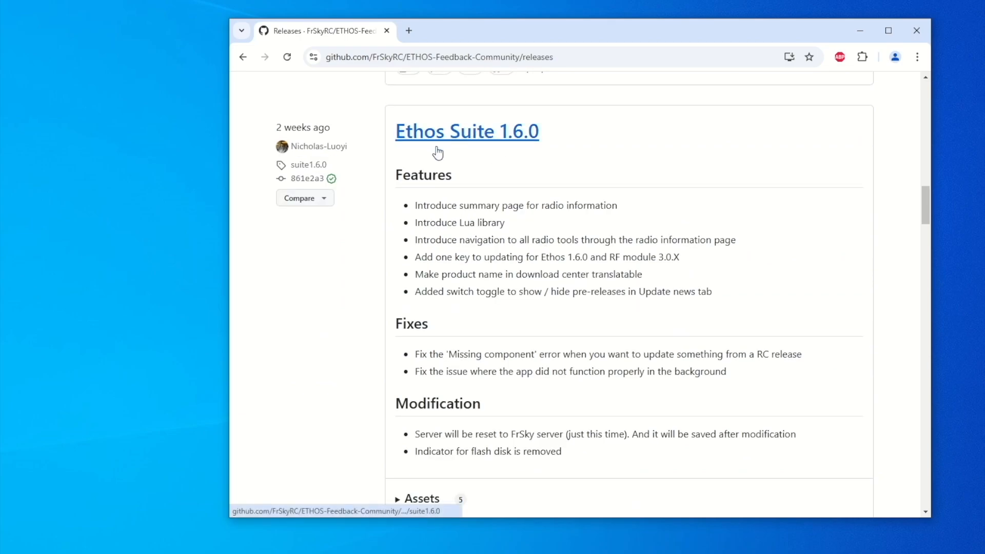
scroll(down, 3)
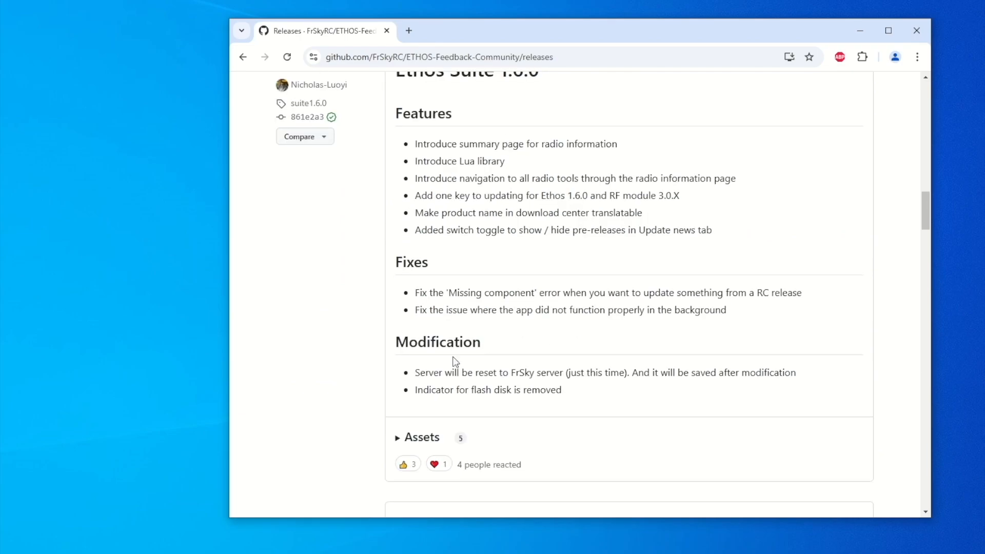
click(419, 438)
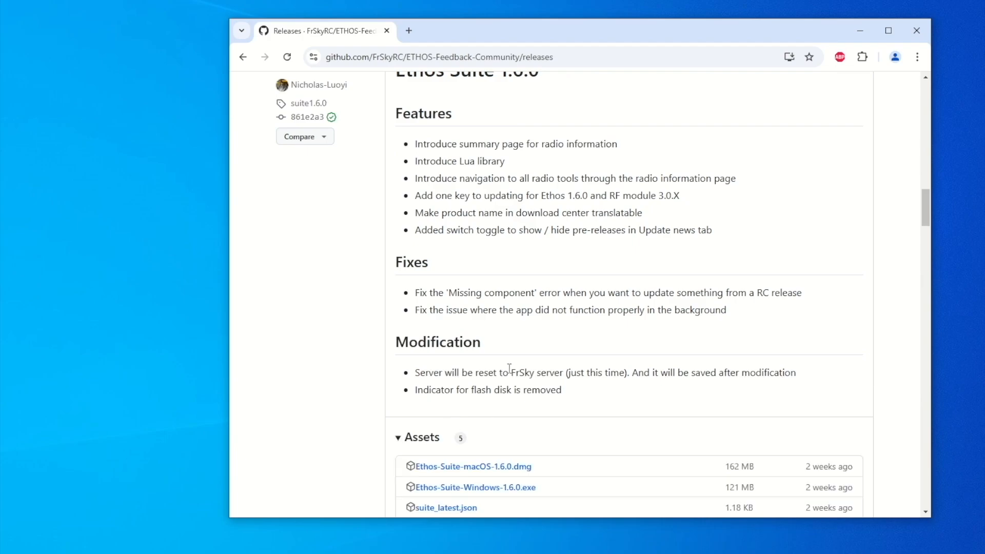
scroll(down, 3)
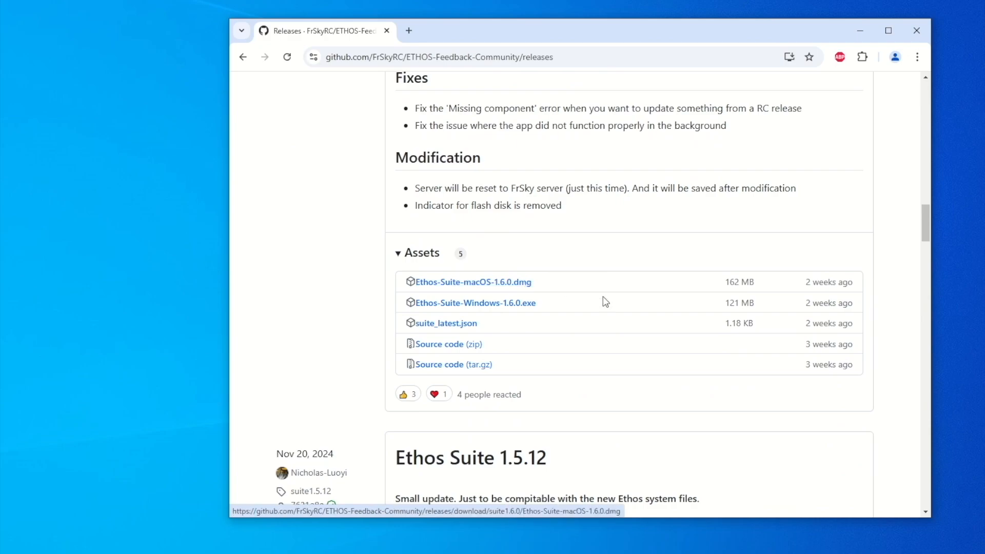
mouse_move(476, 302)
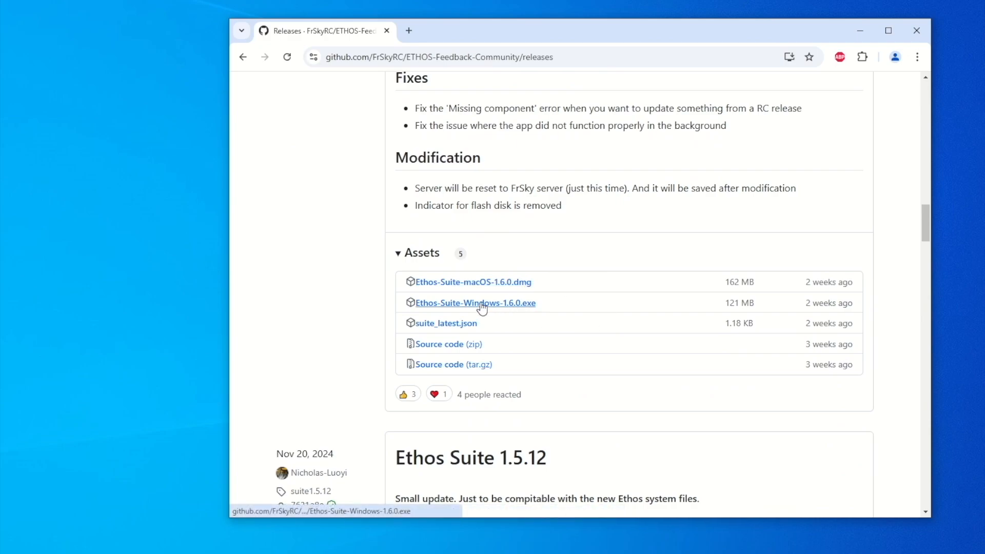
- Download Ethos-Suite-Windows-1.6.0.exe from the release assets
click(475, 302)
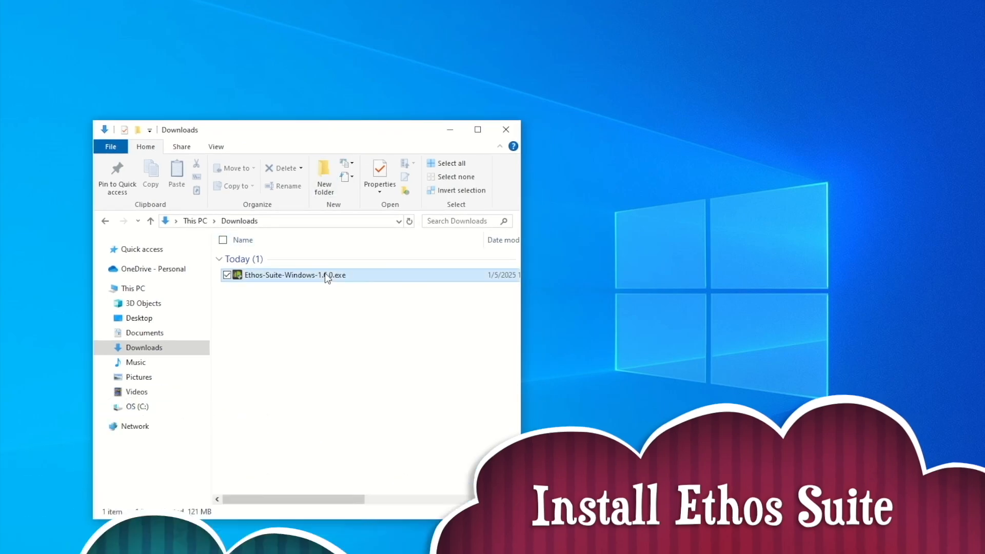
- Launch the Ethos Suite installer, allowing it past the unrecognized-app warning
click(296, 275)
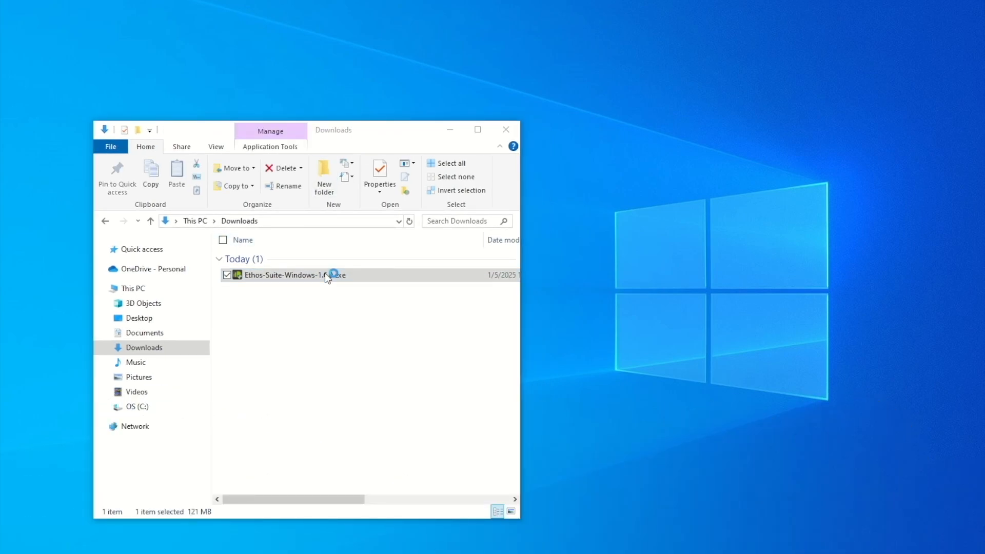
double_click(294, 275)
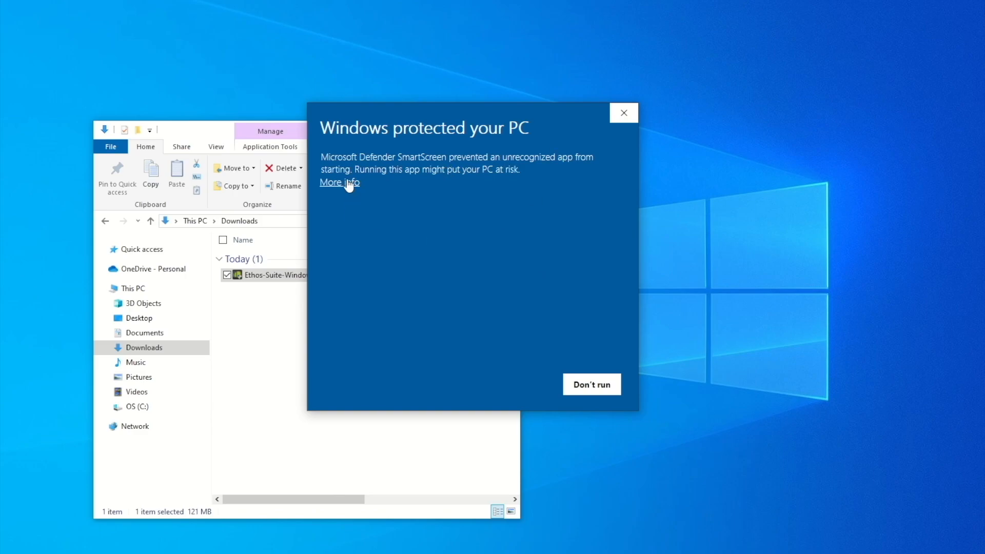
click(339, 182)
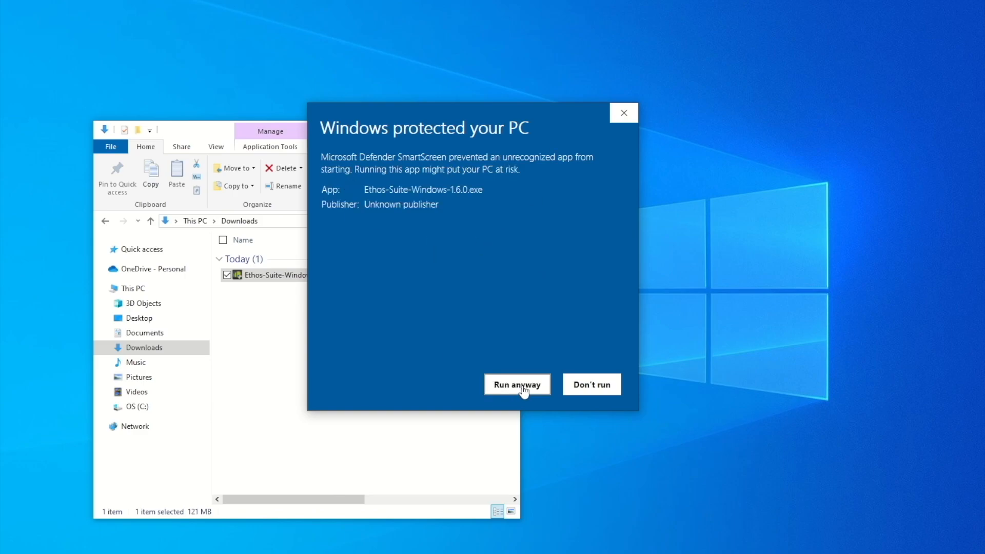
click(517, 383)
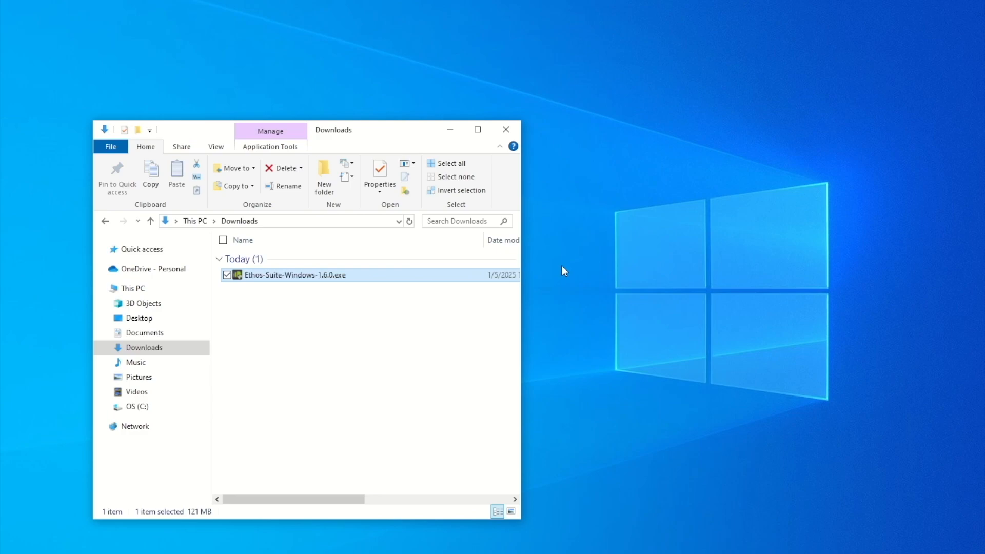
mouse_move(544, 199)
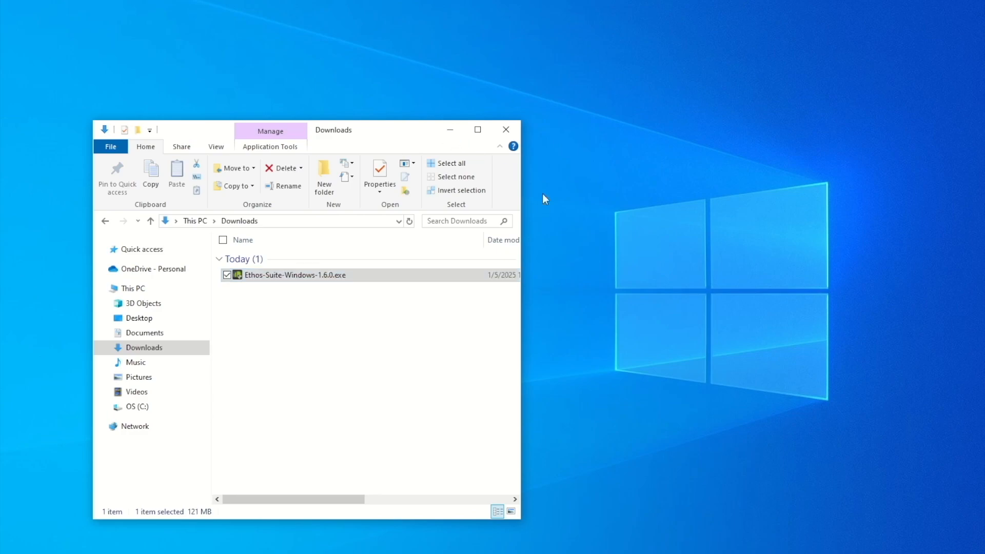
- Accept the license, install to the default folder, and finish with Run Ethos Suite checked
double_click(294, 275)
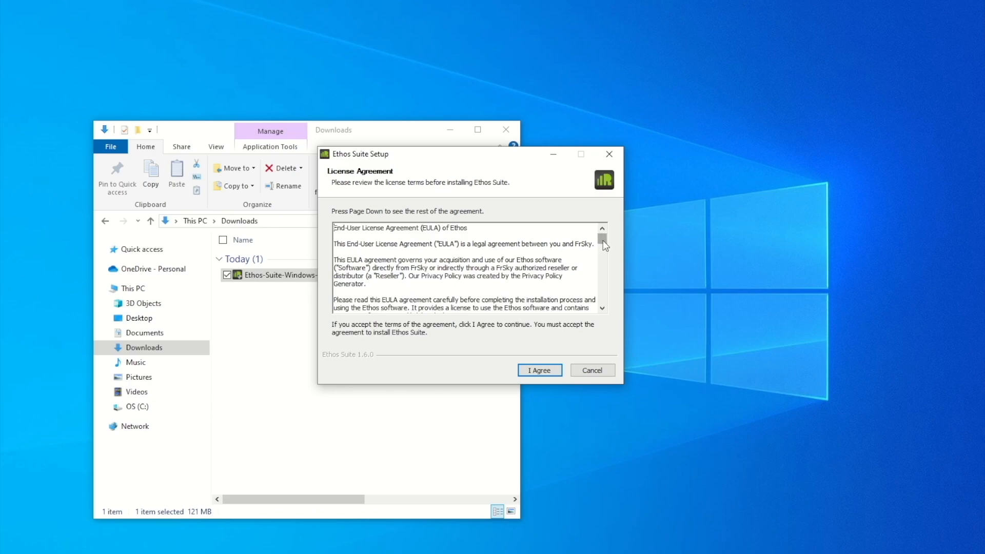
scroll(down, 3)
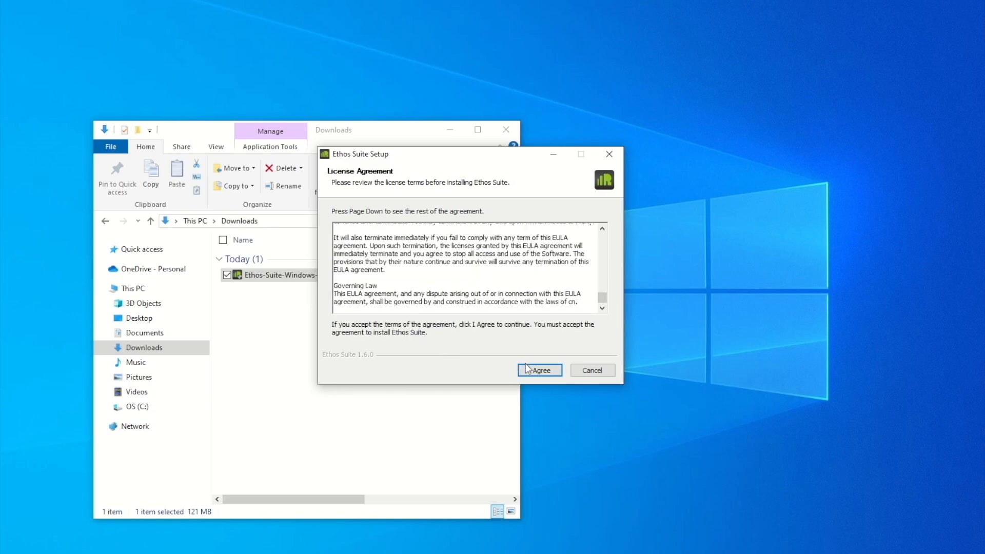
click(538, 369)
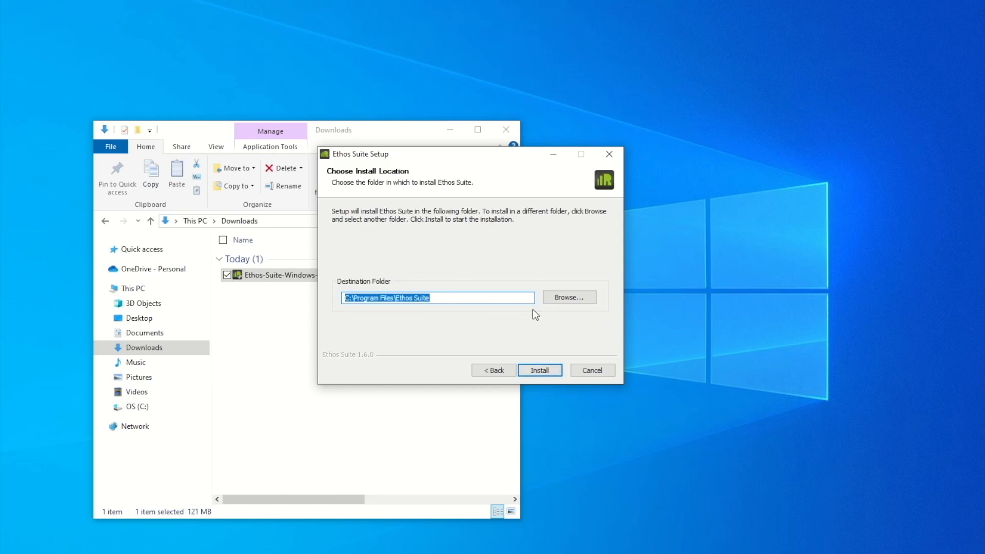
click(539, 370)
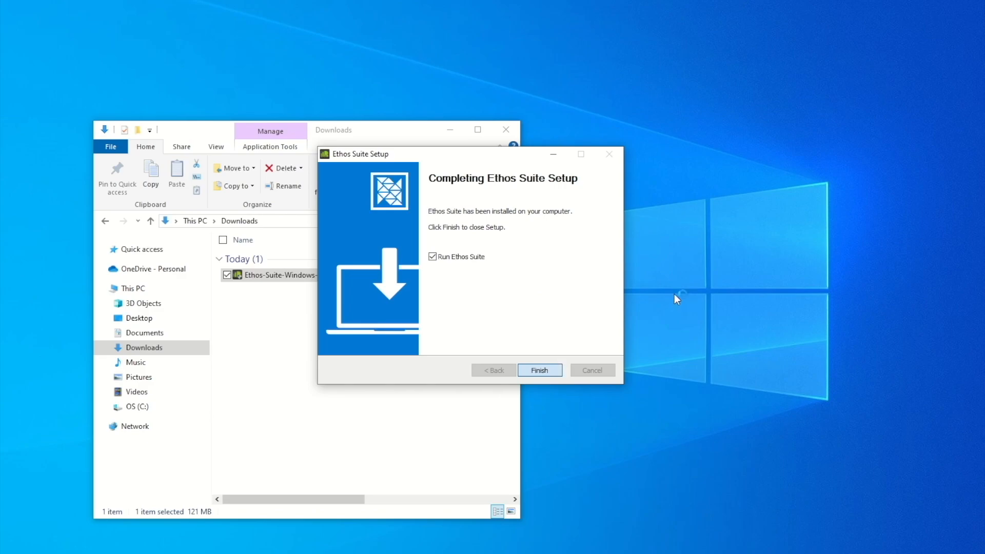
click(538, 370)
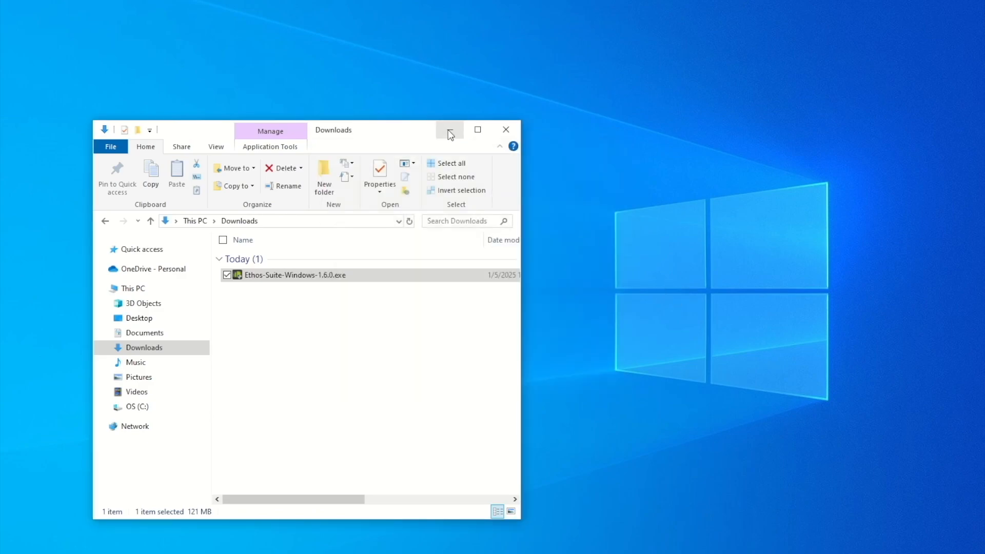
- Minimize the Downloads window so the Welcome To Ethos Suite screen is visible
click(506, 129)
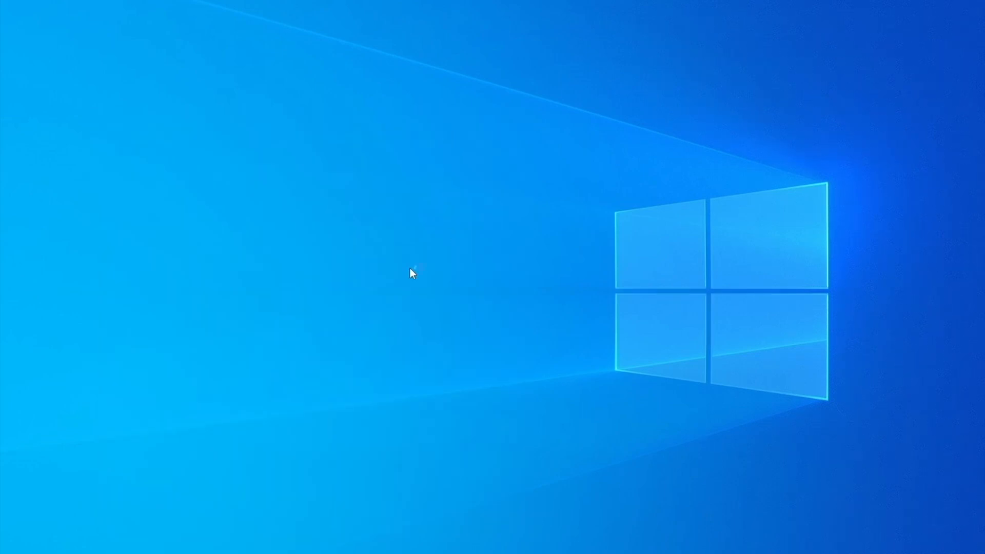
click(409, 274)
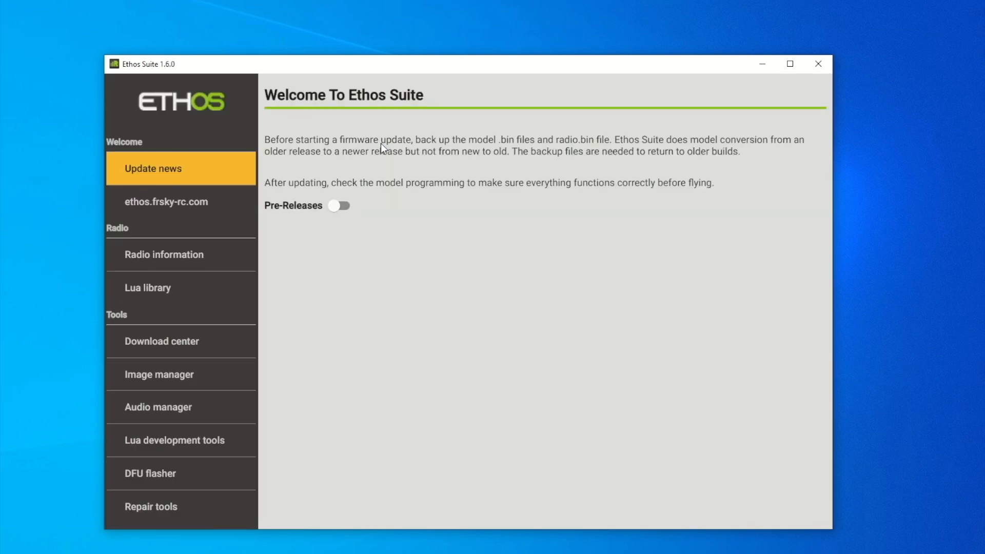
mouse_move(286, 168)
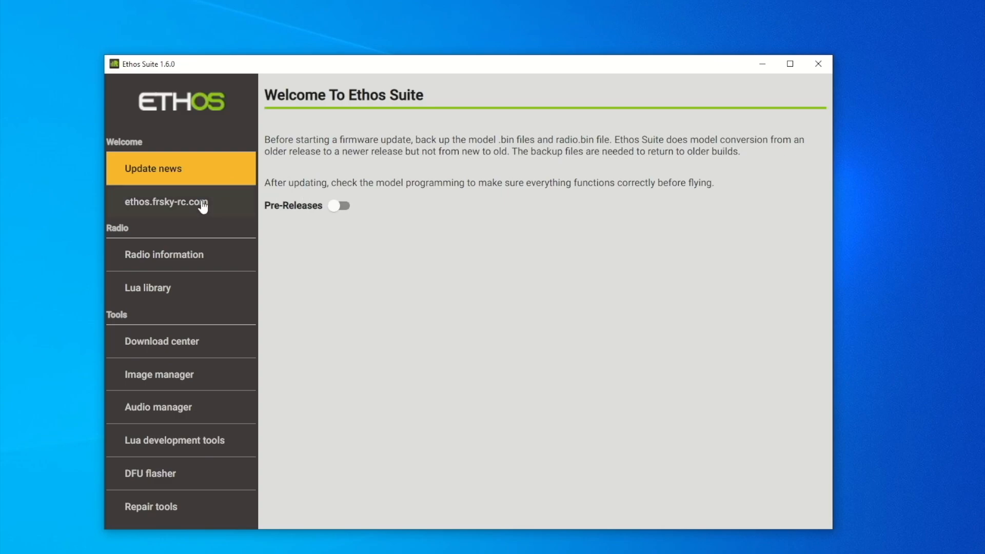
mouse_move(182, 258)
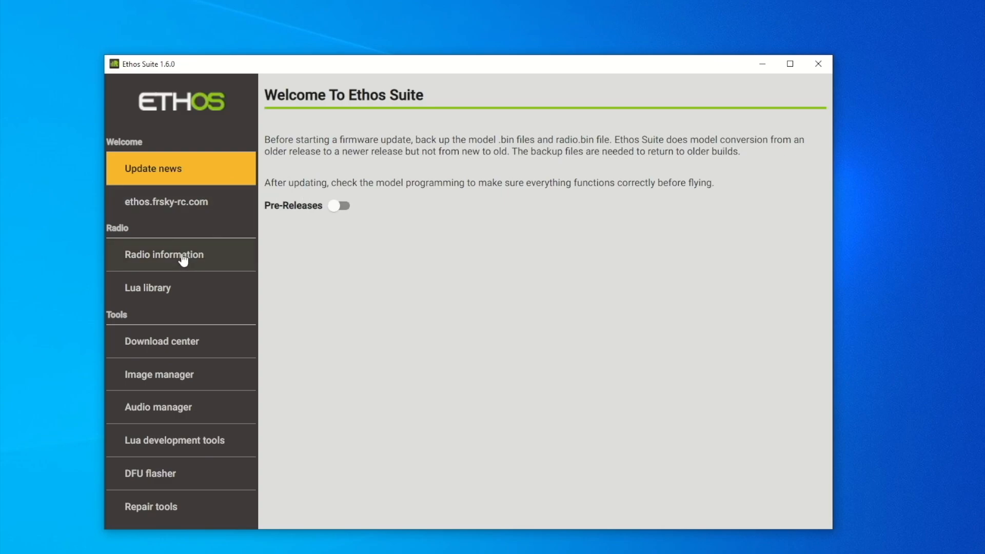
mouse_move(182, 341)
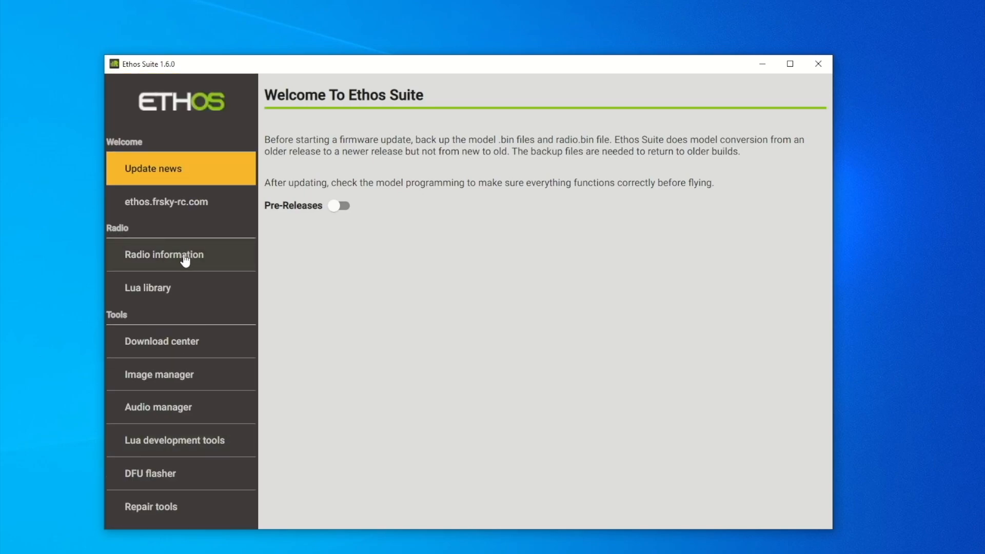
- Open Radio information in Ethos Suite so the connected X20S is recognized
click(180, 254)
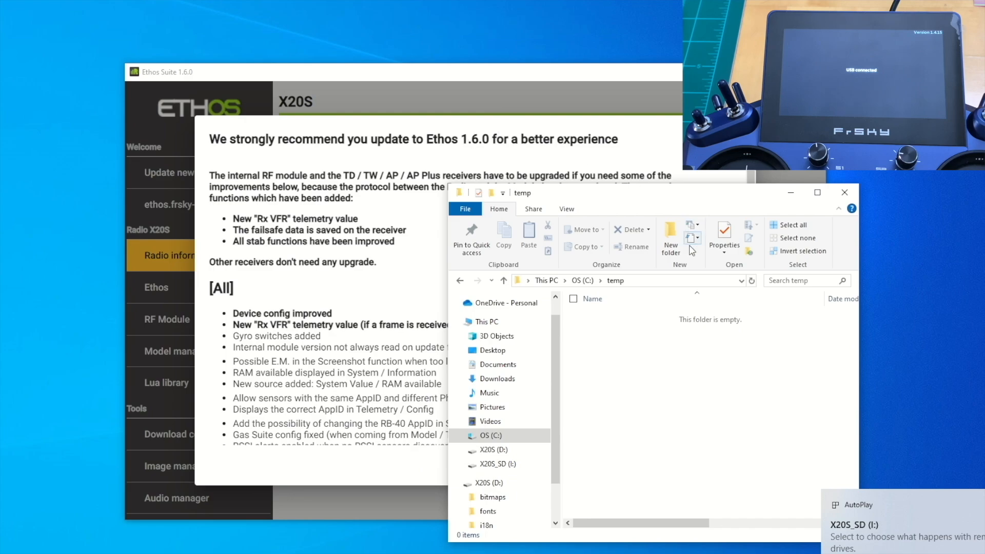
click(489, 435)
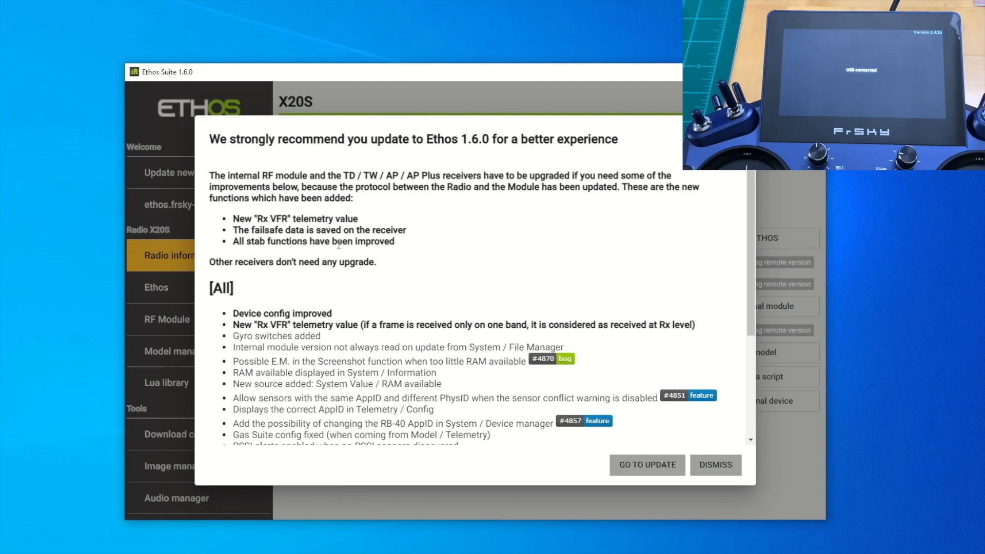
- Scroll through the Ethos 1.6.0 update recommendation and dismiss it
scroll(down, 3)
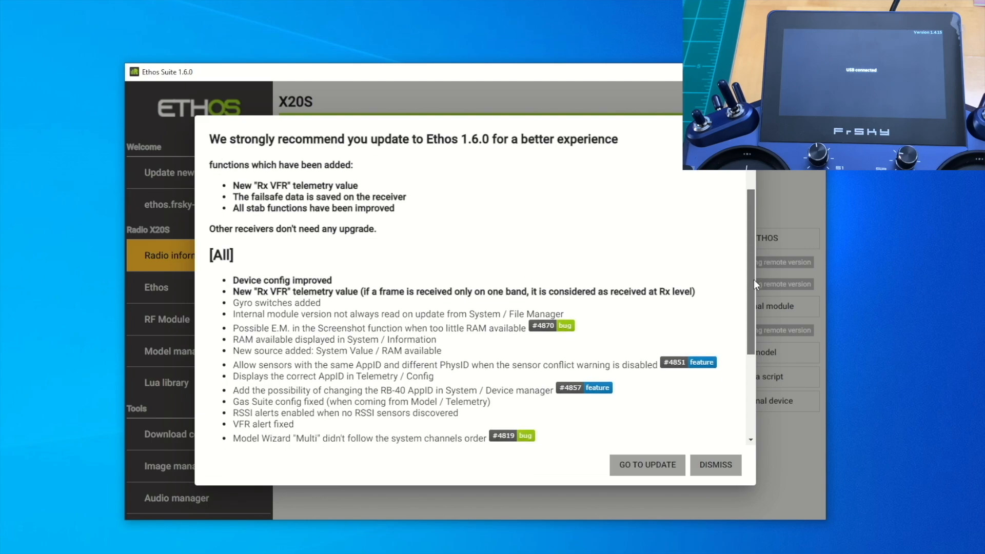
scroll(down, 3)
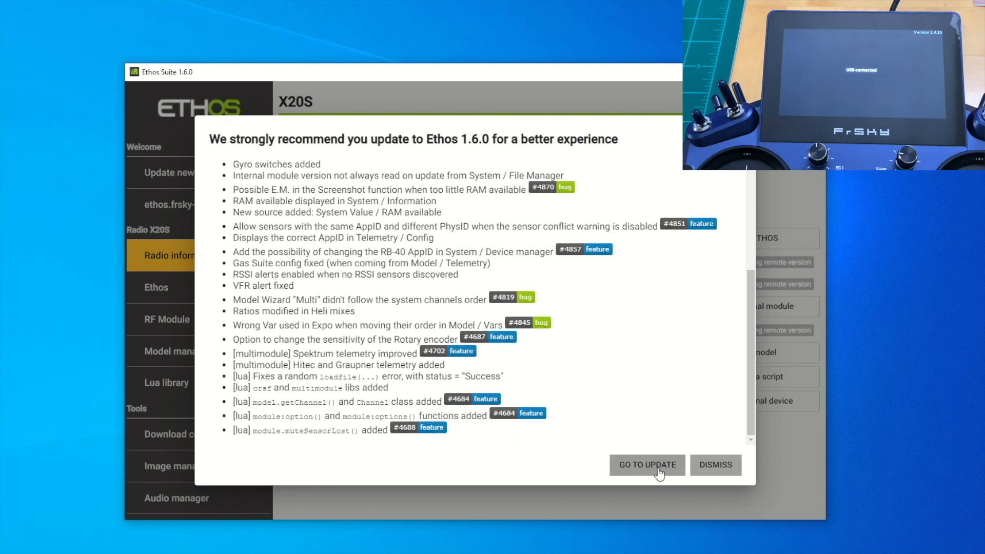
mouse_move(677, 388)
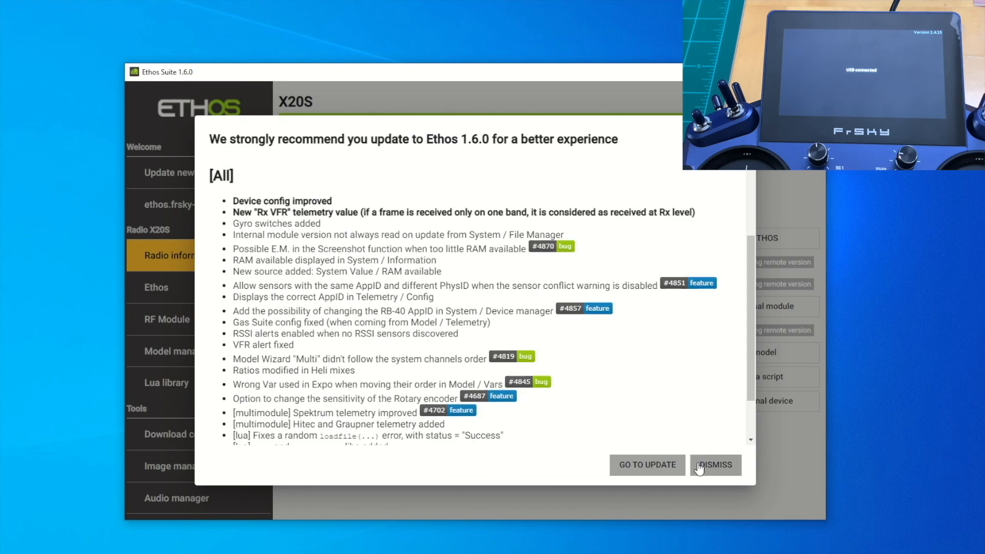
click(714, 465)
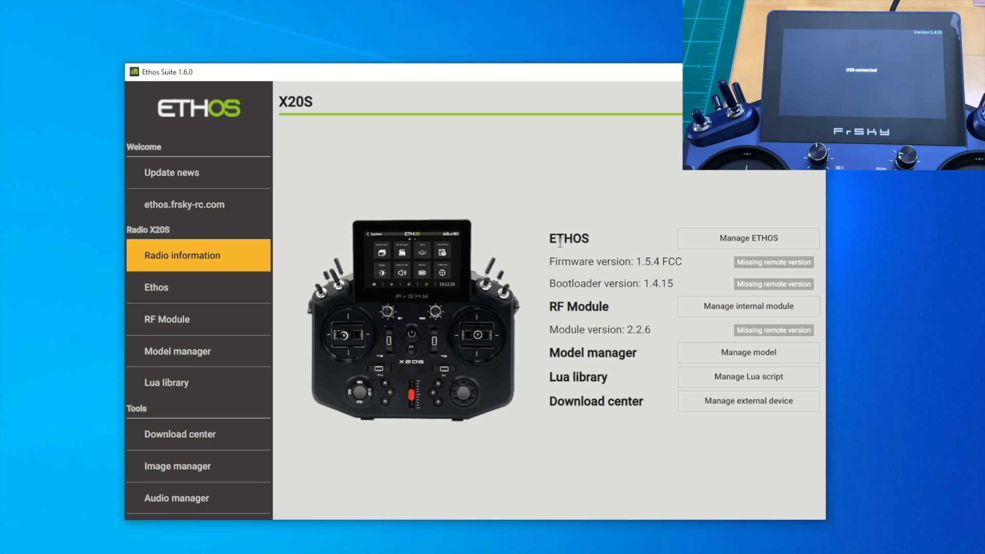
mouse_move(653, 274)
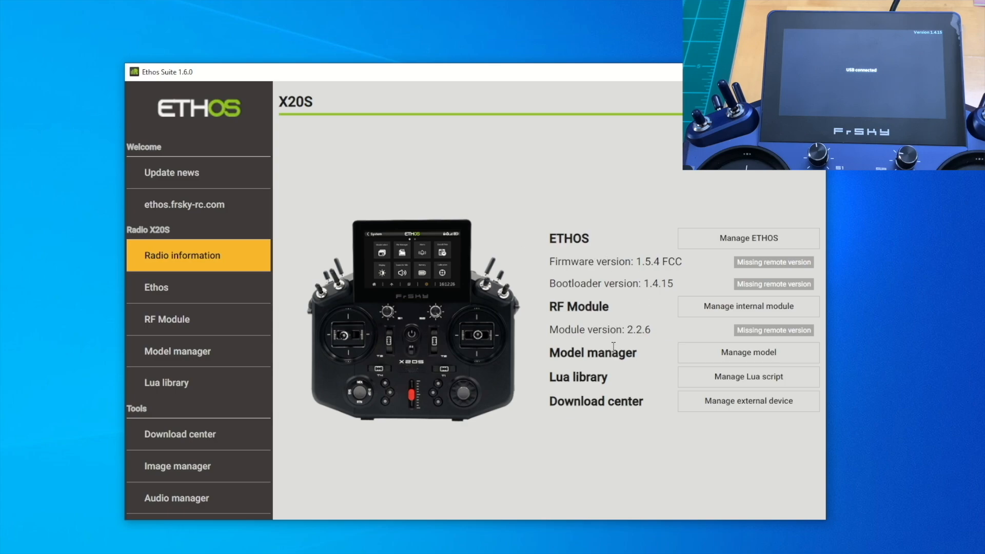
mouse_move(368, 336)
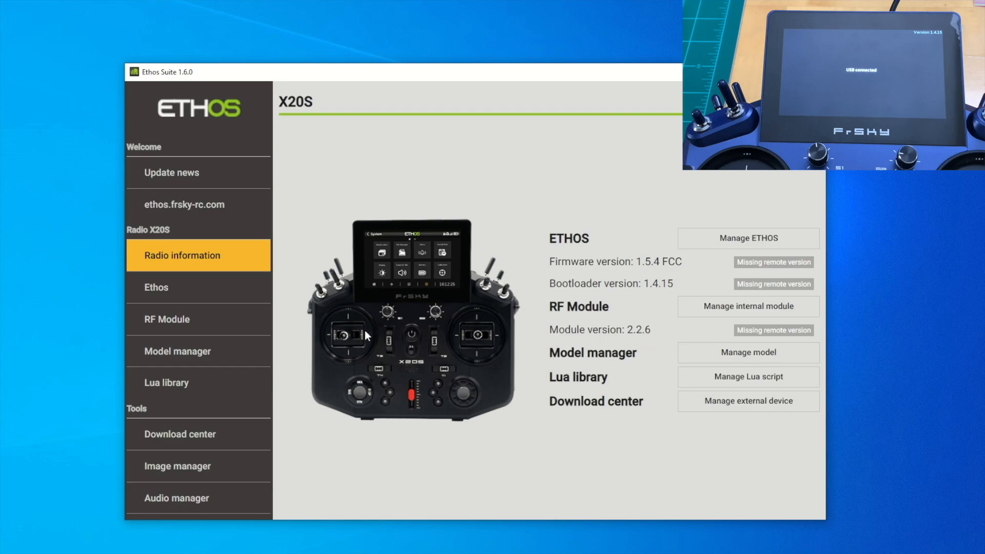
mouse_move(196, 296)
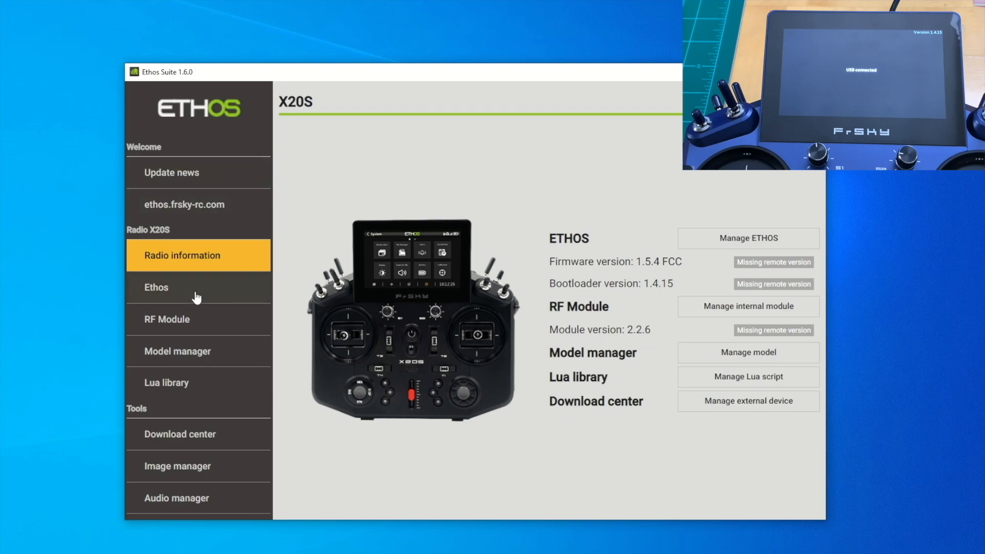
mouse_move(197, 294)
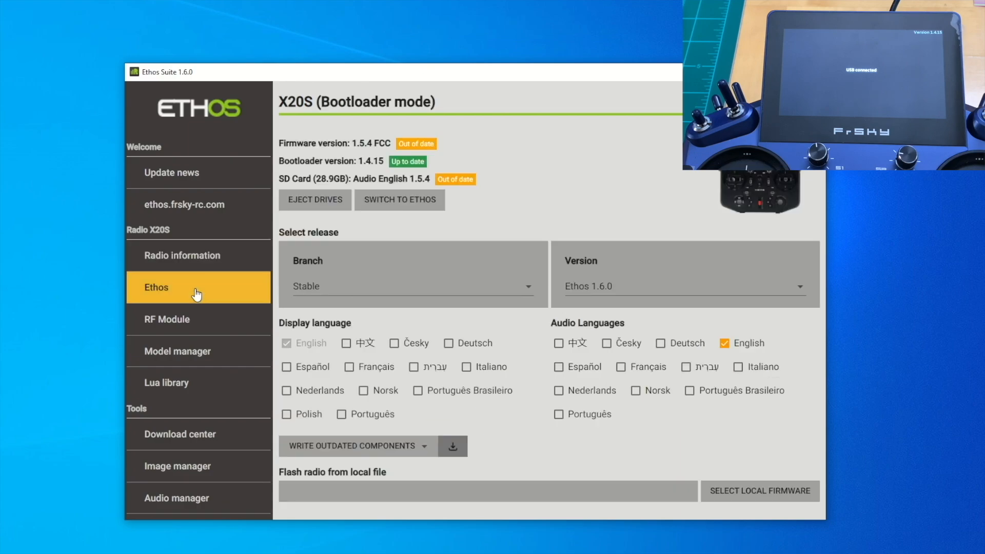
mouse_move(426, 163)
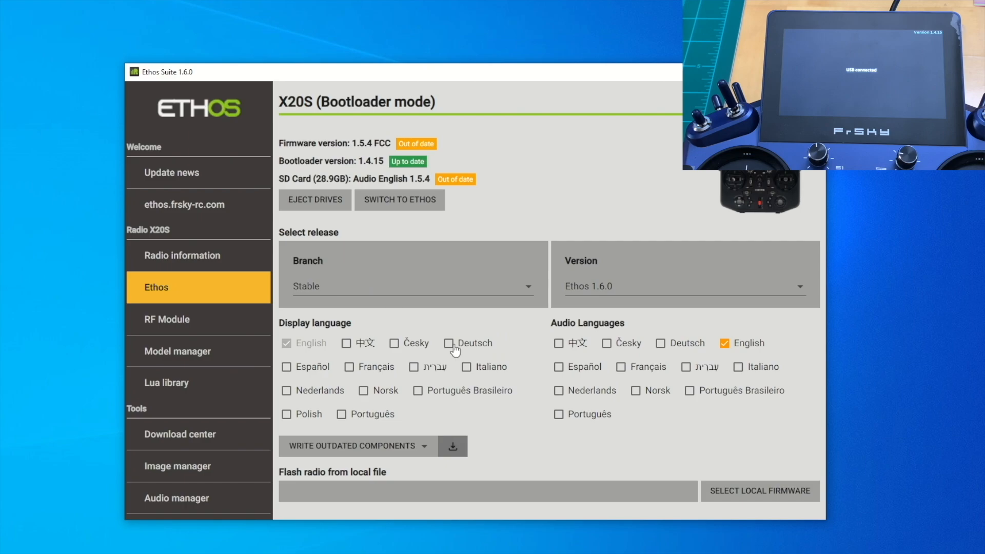
mouse_move(363, 149)
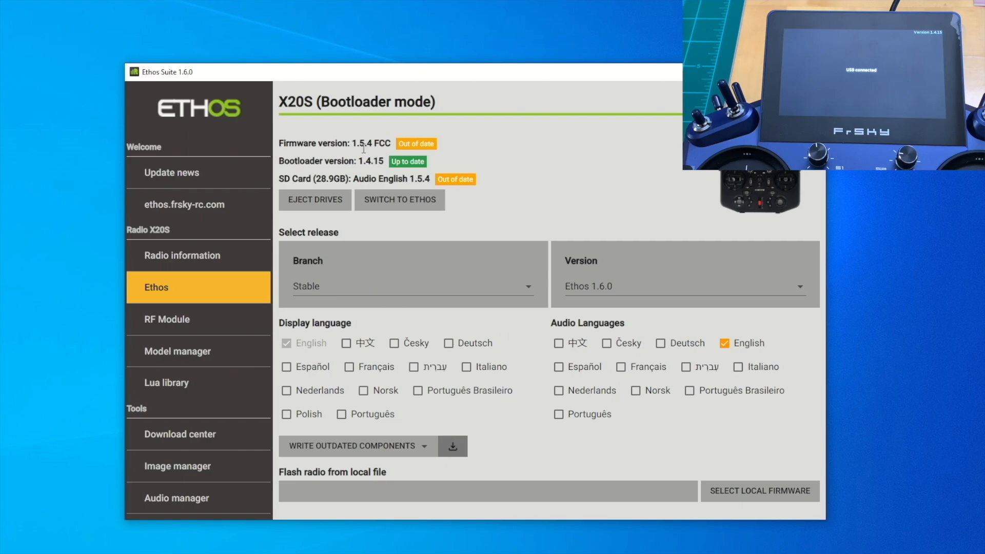
mouse_move(338, 214)
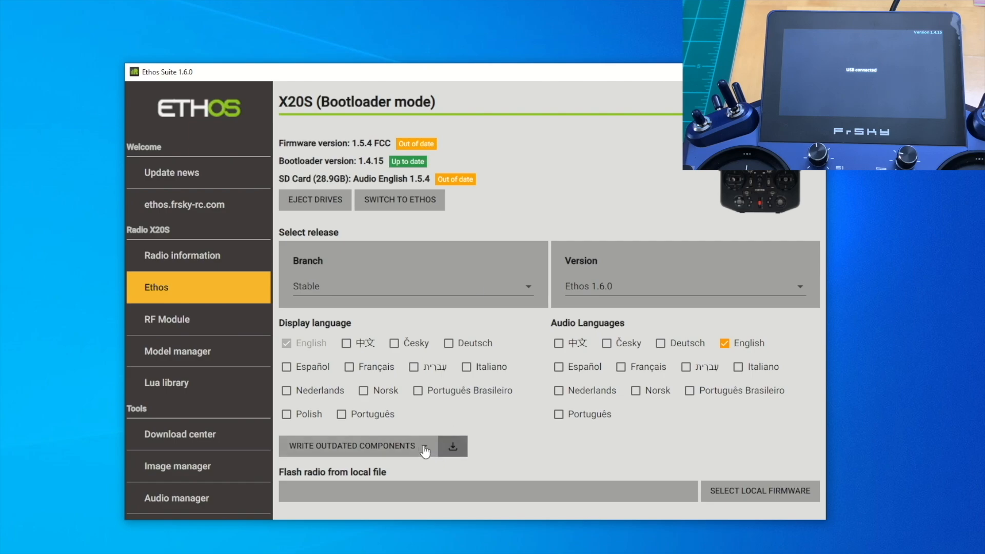
- Open the WRITE OUTDATED COMPONENTS options for stable Ethos 1.6.0
click(452, 446)
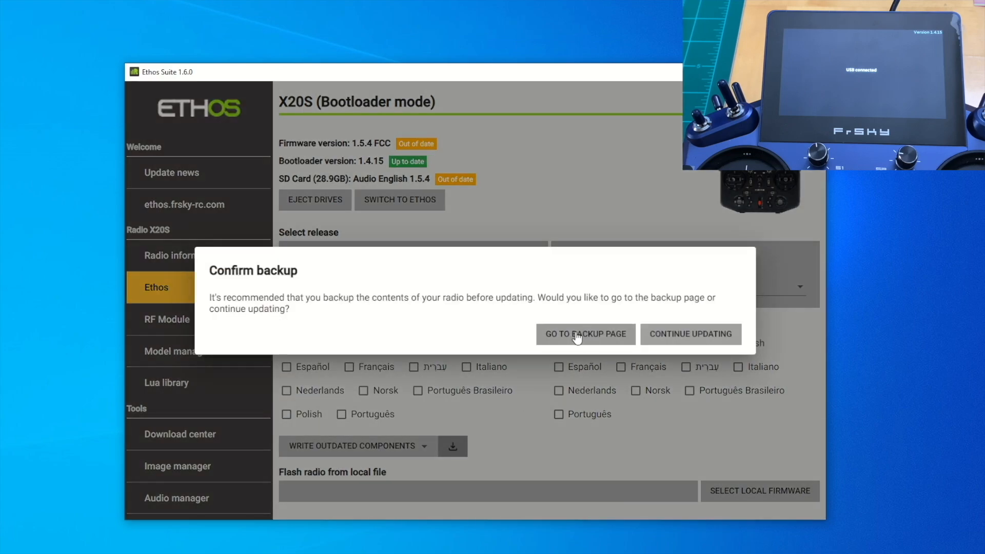
mouse_move(326, 335)
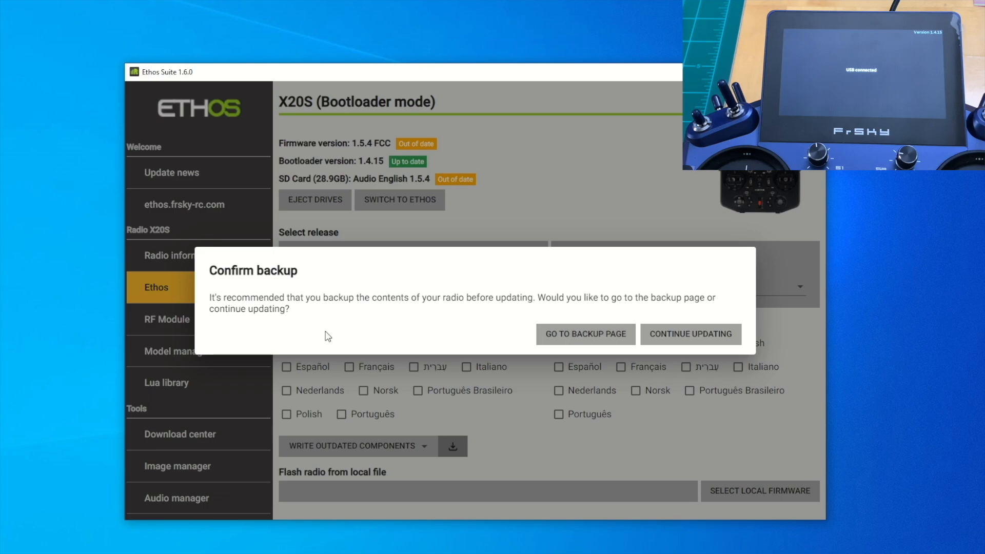
mouse_move(584, 334)
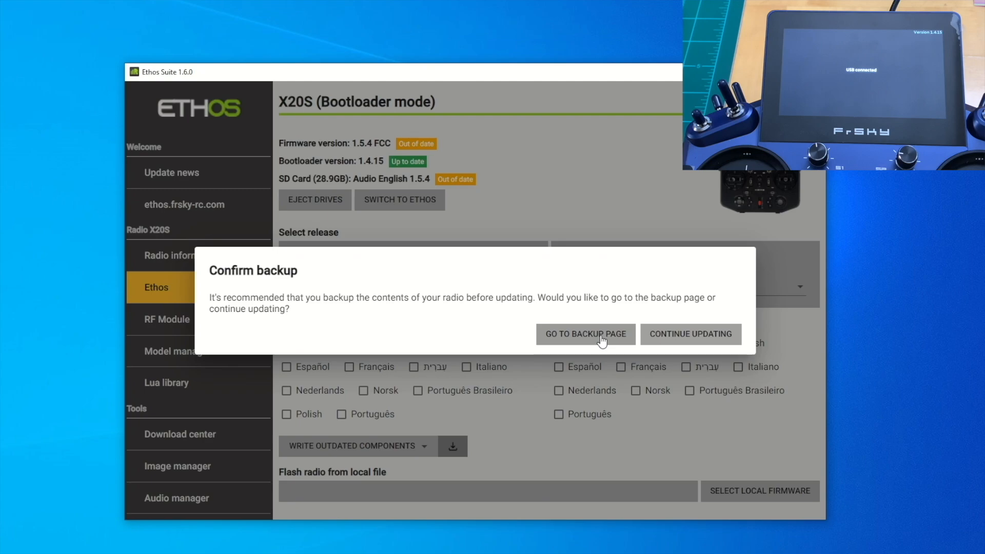
- Switch to the backup page and start a new radio backup from Model manager
click(585, 334)
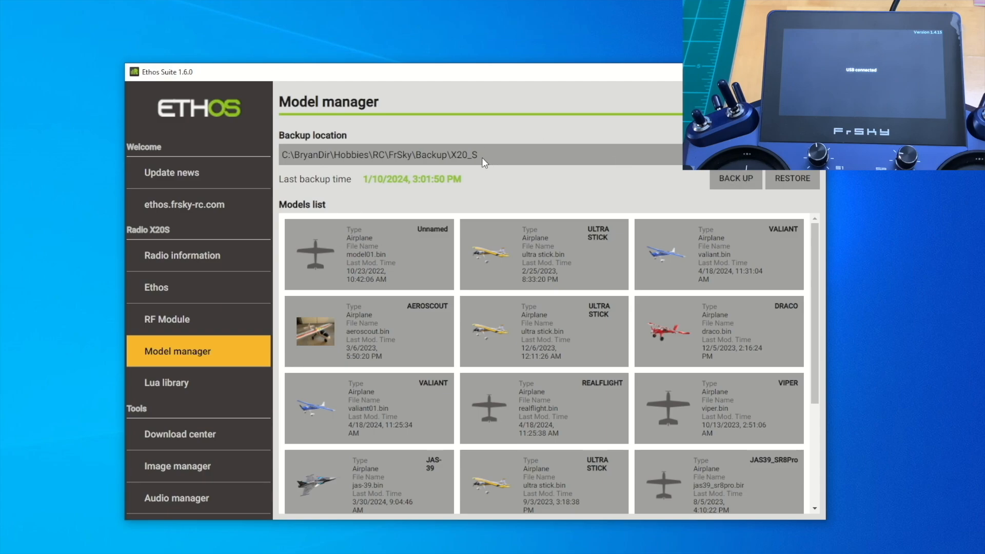
click(733, 178)
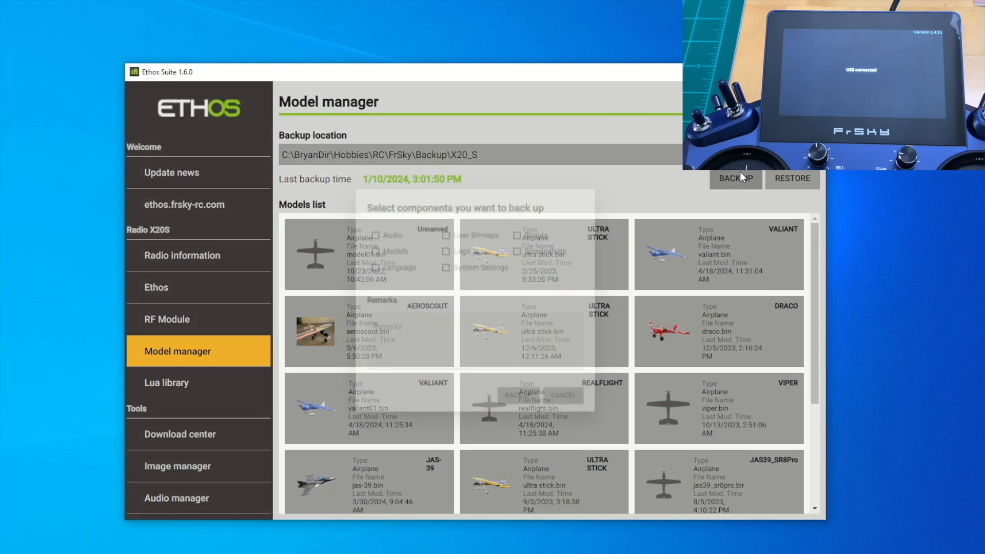
- Create backup ETHOS_20250105-1117.zip without Audio, remarked 'Jan 2025 Backup', and confirm completion
click(735, 178)
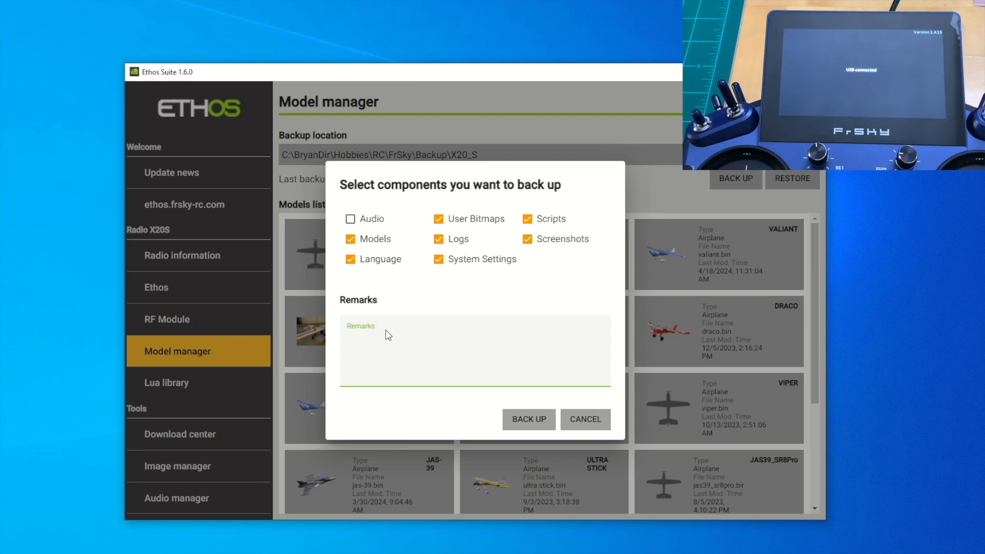
text(Jan 2025 Bac)
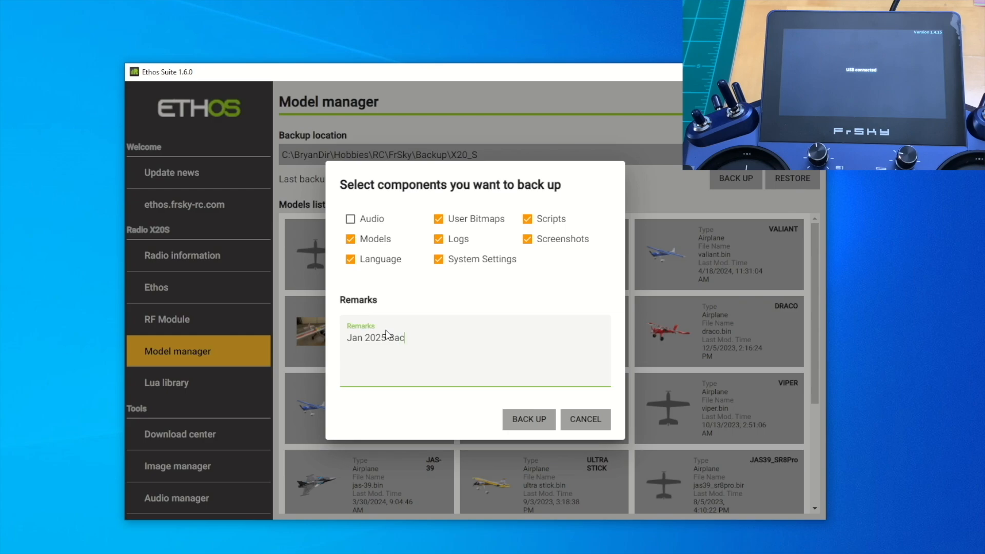
text(kup)
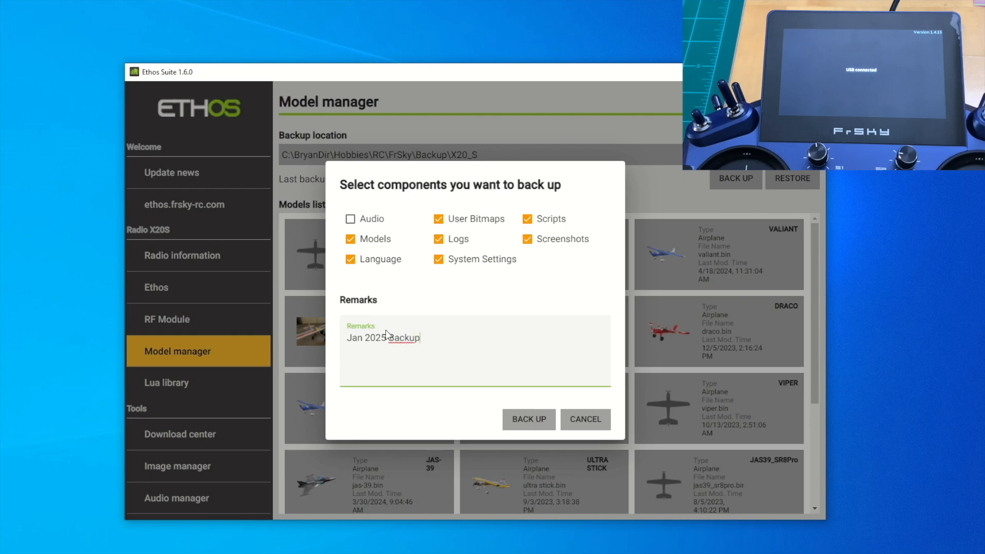
click(529, 419)
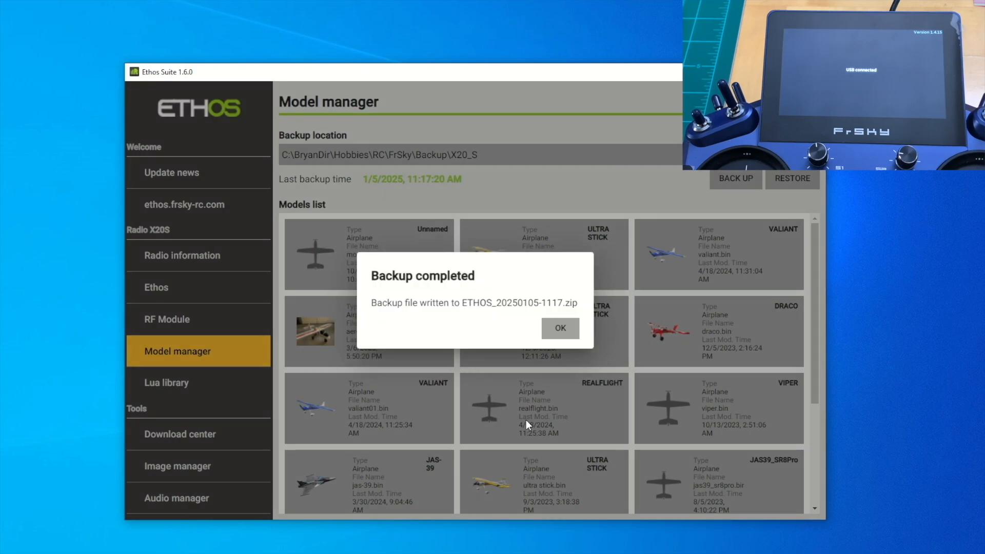
click(559, 328)
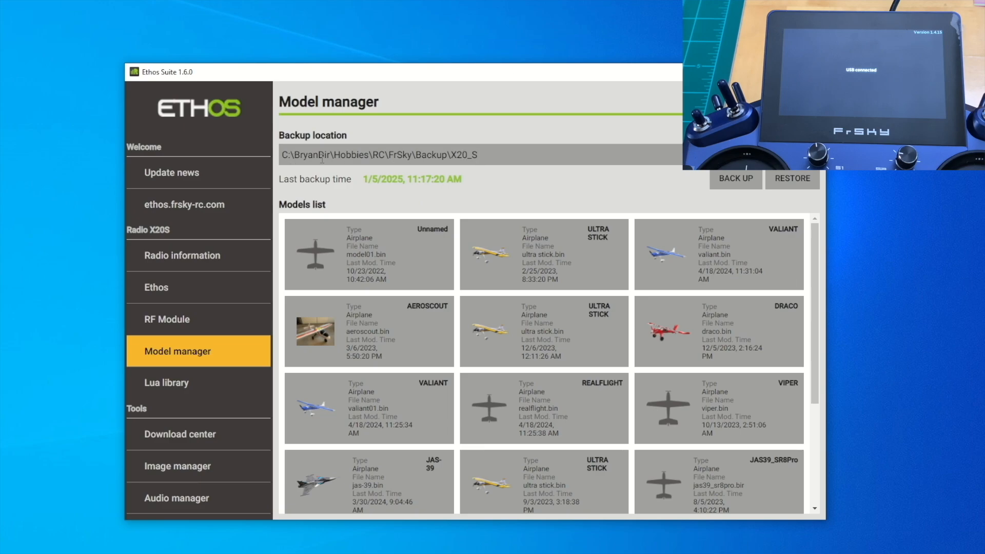
mouse_move(190, 264)
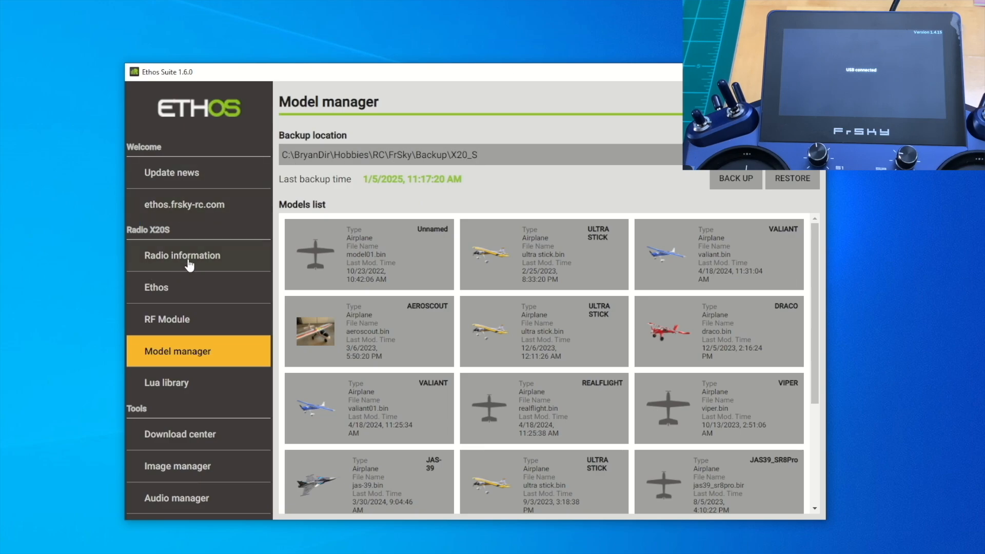
- Go back to the Ethos firmware page via Radio information and start writing outdated components
click(182, 255)
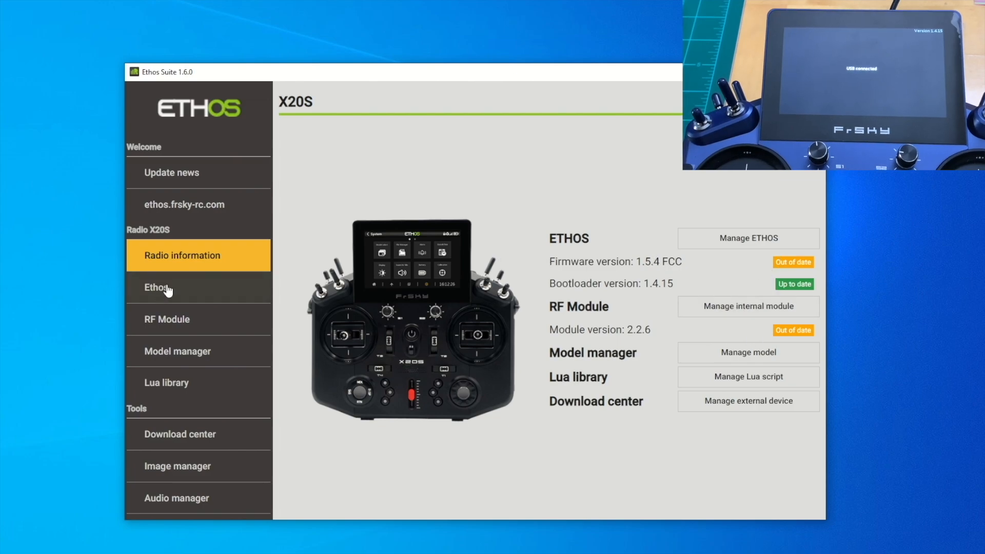
click(155, 287)
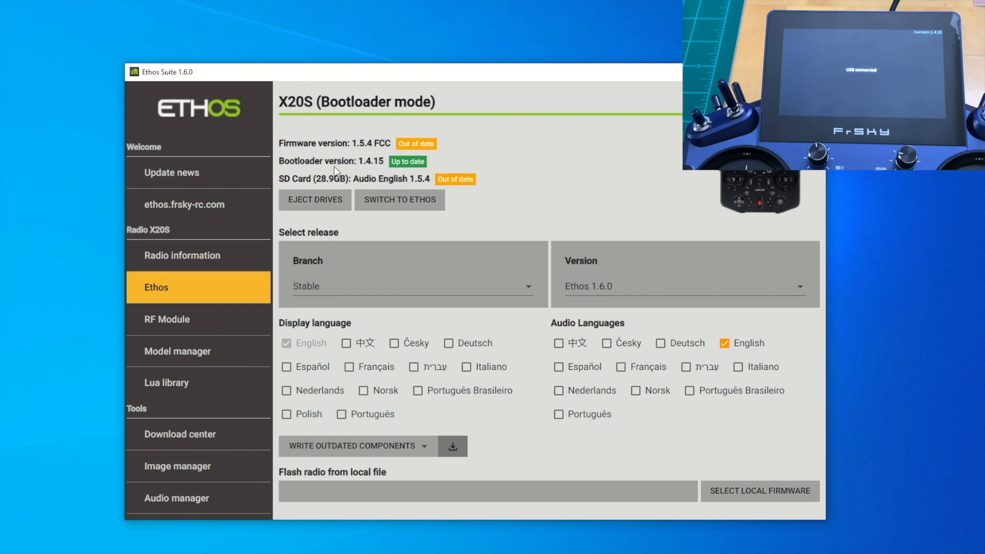
mouse_move(386, 146)
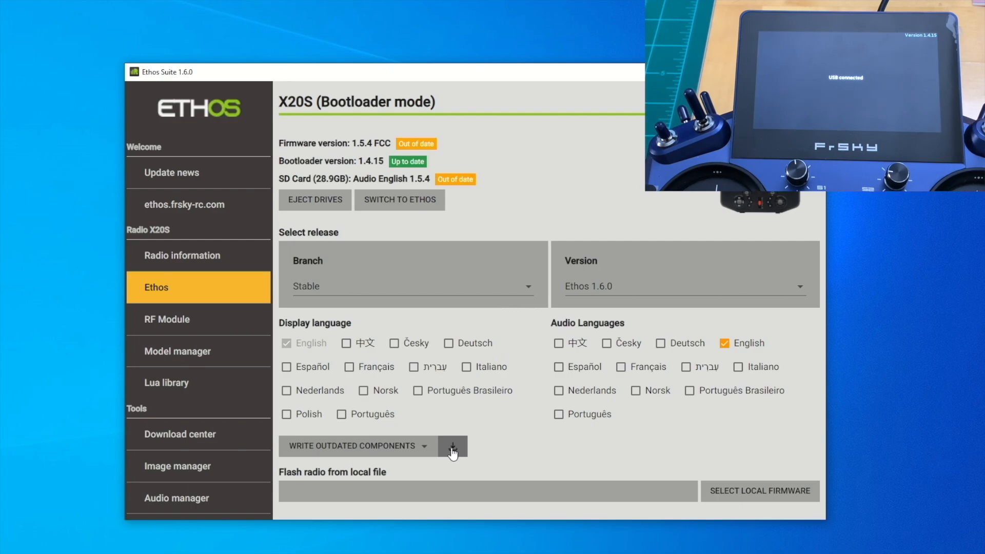
click(453, 446)
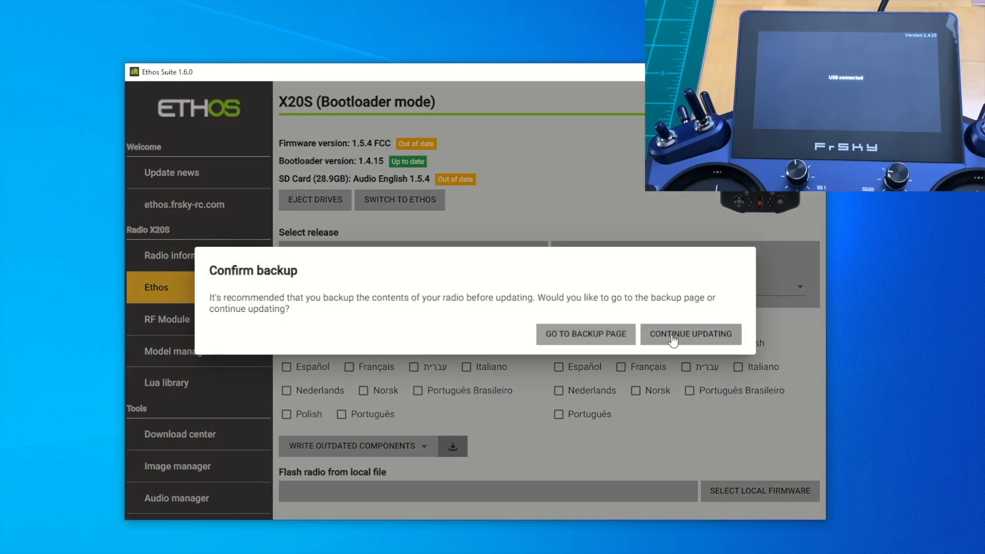
- Continue updating without another backup, then go to the module manager for internal module firmware 3.0.1
click(690, 333)
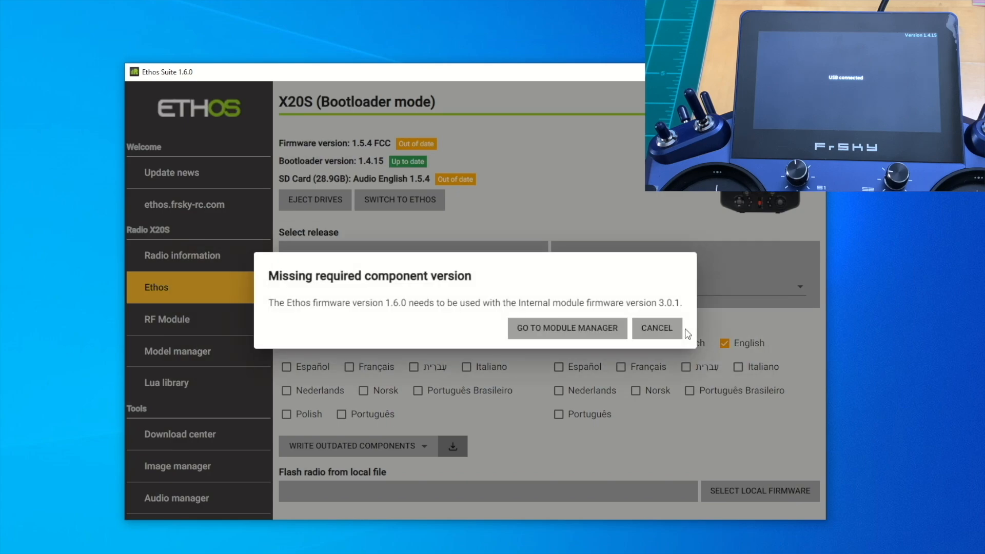
mouse_move(604, 334)
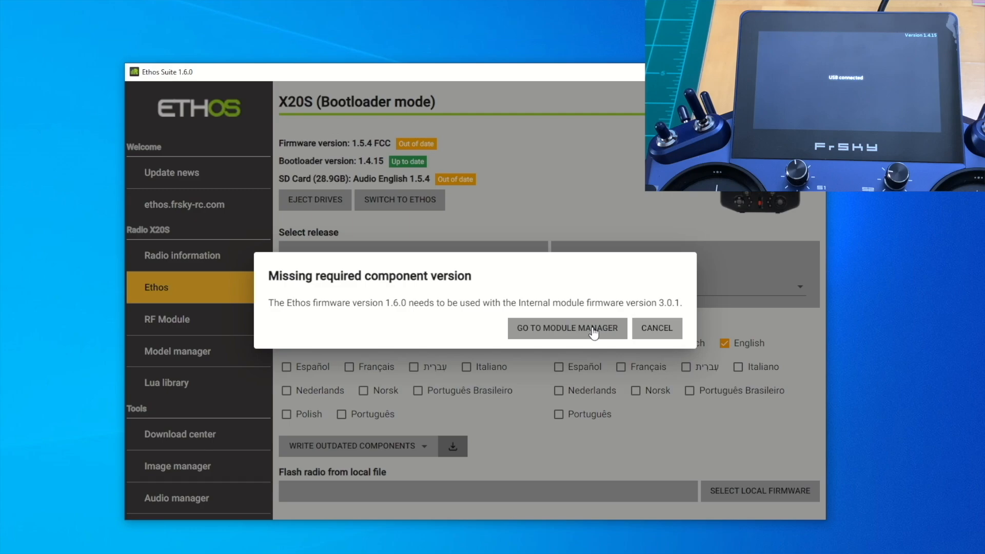
click(656, 327)
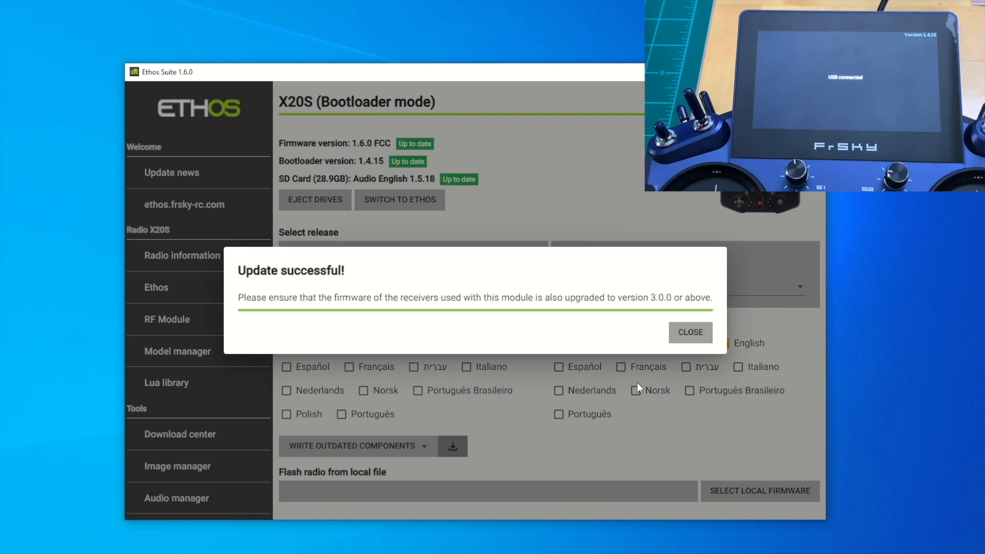
mouse_move(522, 265)
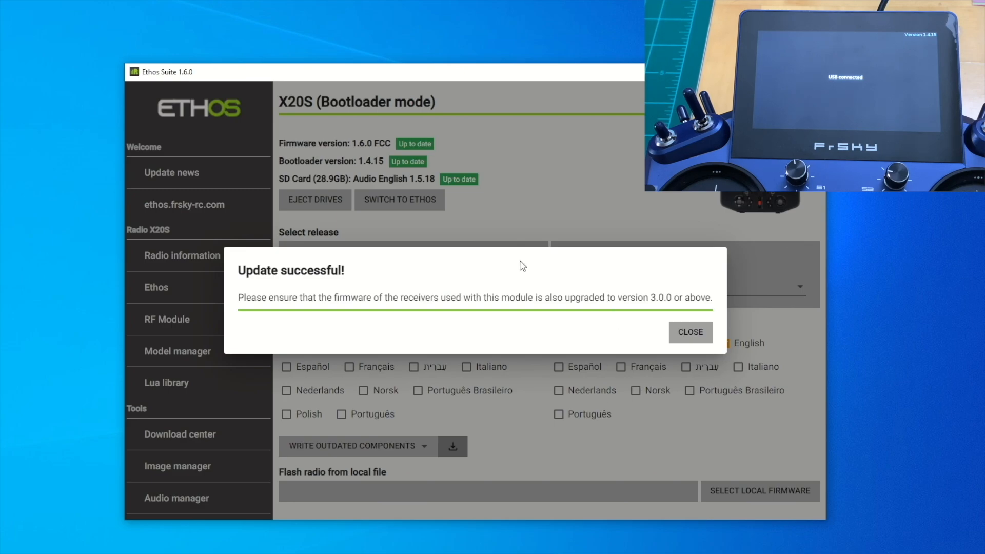
mouse_move(611, 312)
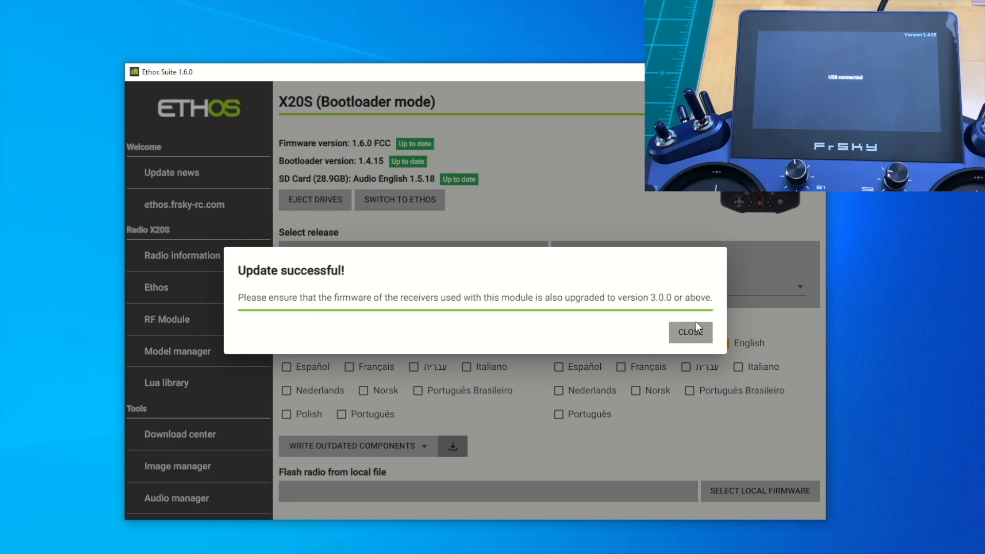
- After flashing finishes, close the success dialog for firmware 1.6.0 FCC and audio 1.5.18
click(689, 332)
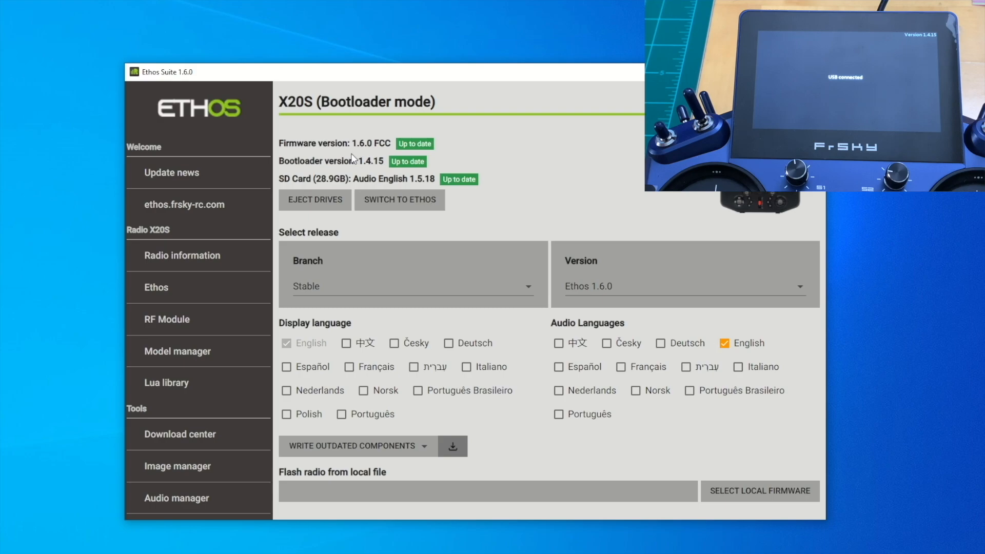
- Check the bootloader version, then switch the X20S from bootloader mode back to Ethos firmware
double_click(371, 143)
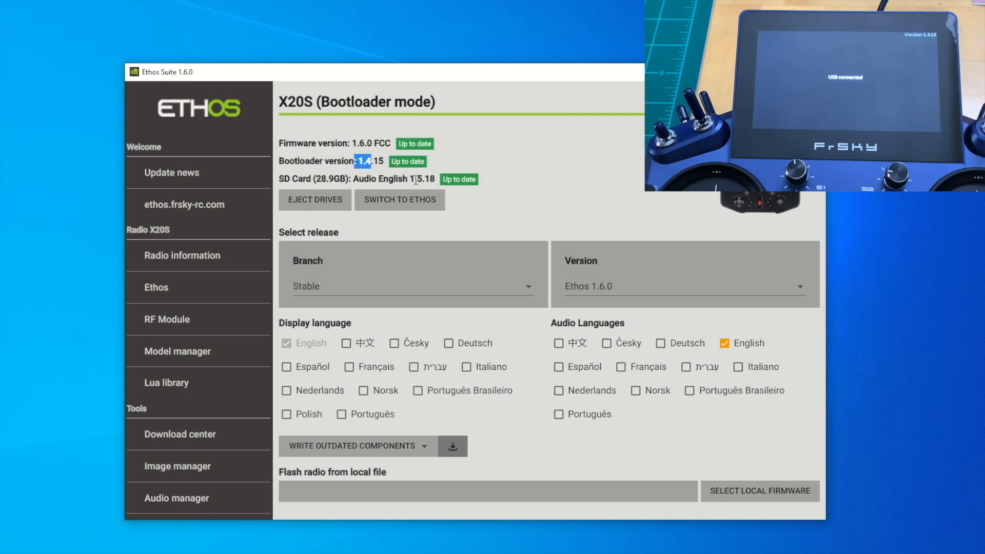
mouse_move(403, 202)
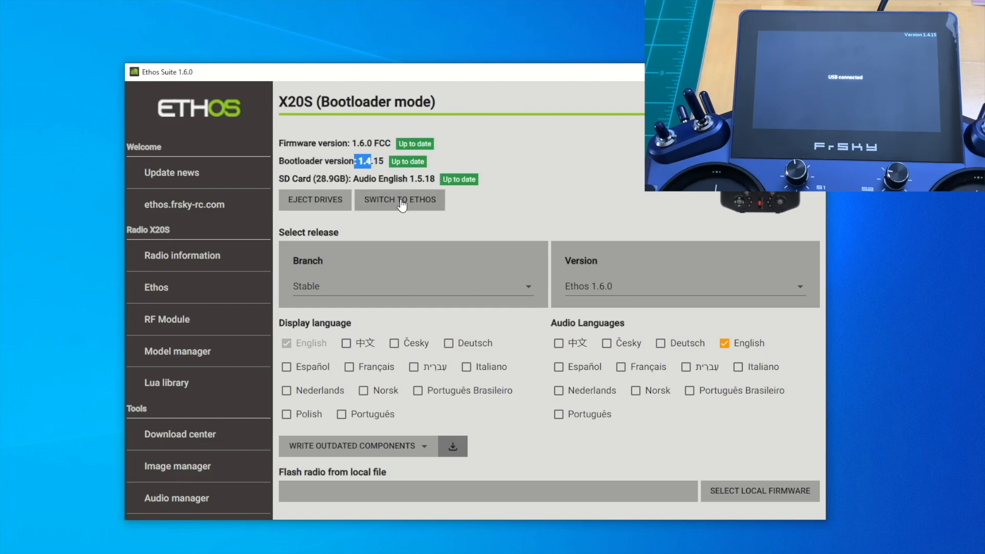
click(399, 200)
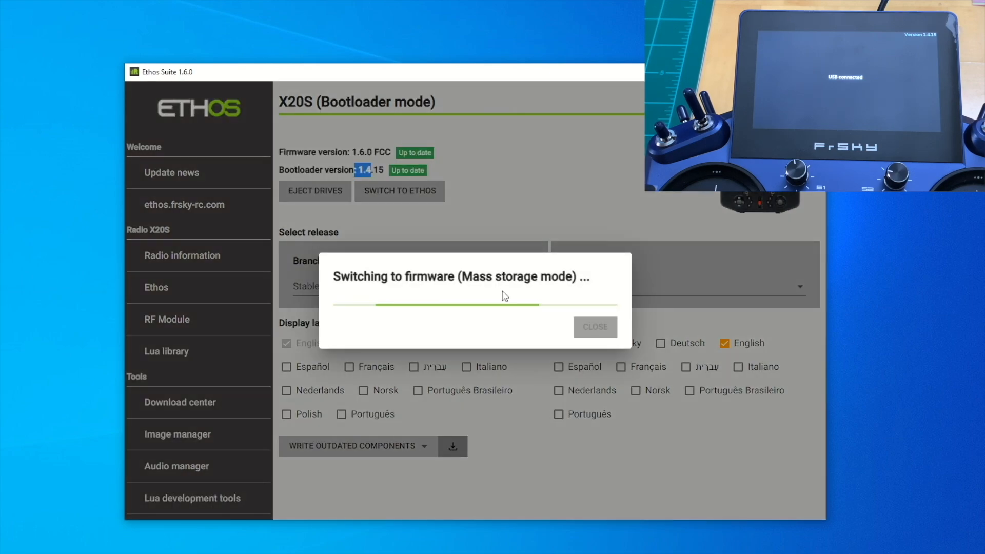